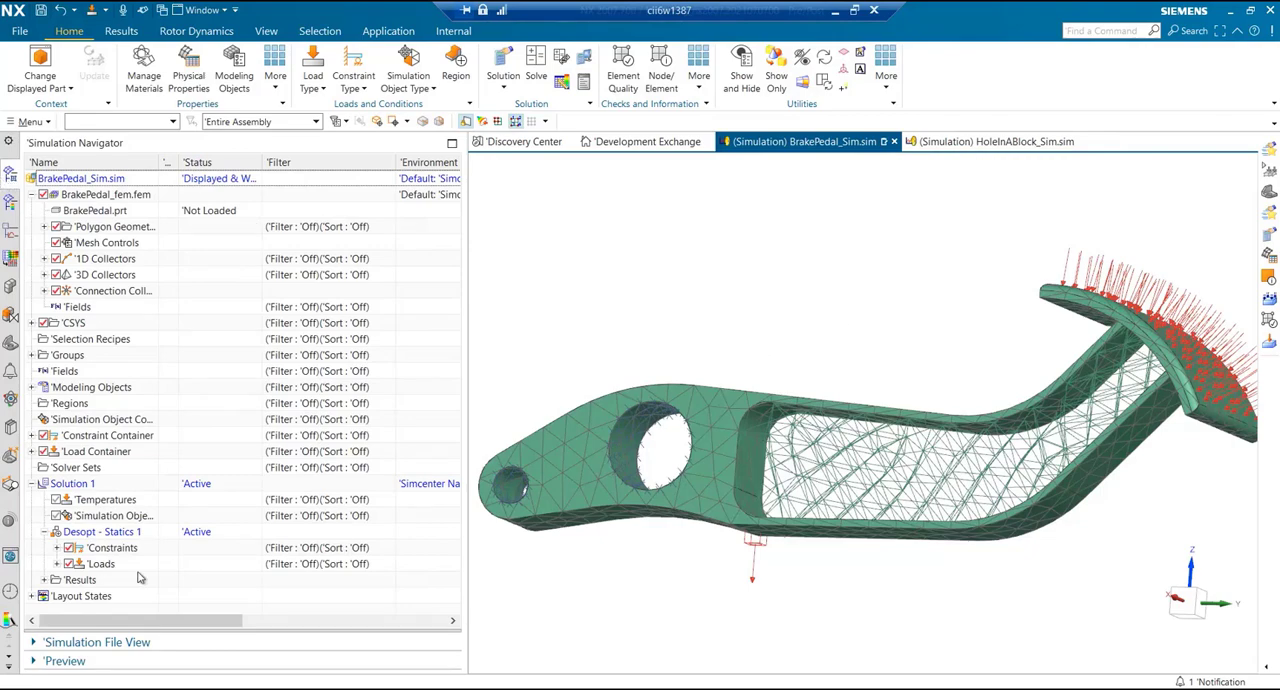
Review the Force(1) load under Loads and close its definition
{"action": "left_click", "coordinate": [62, 564]}
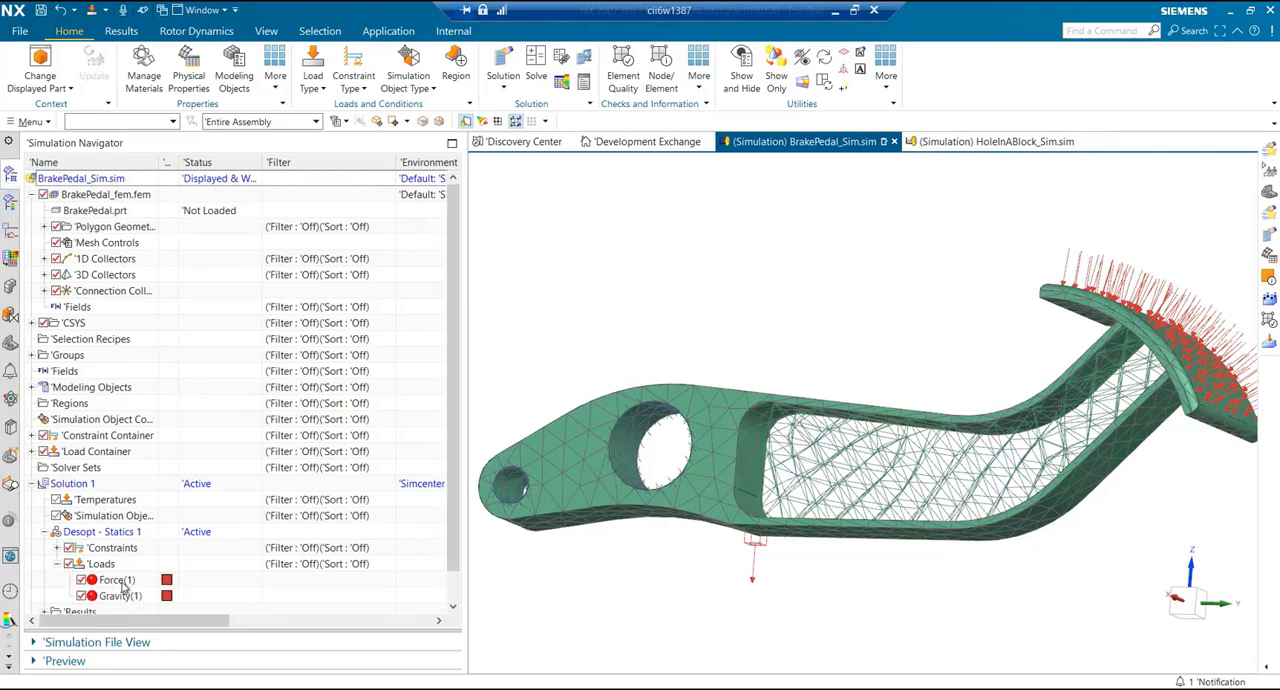
{"action": "double_click", "coordinate": [116, 586]}
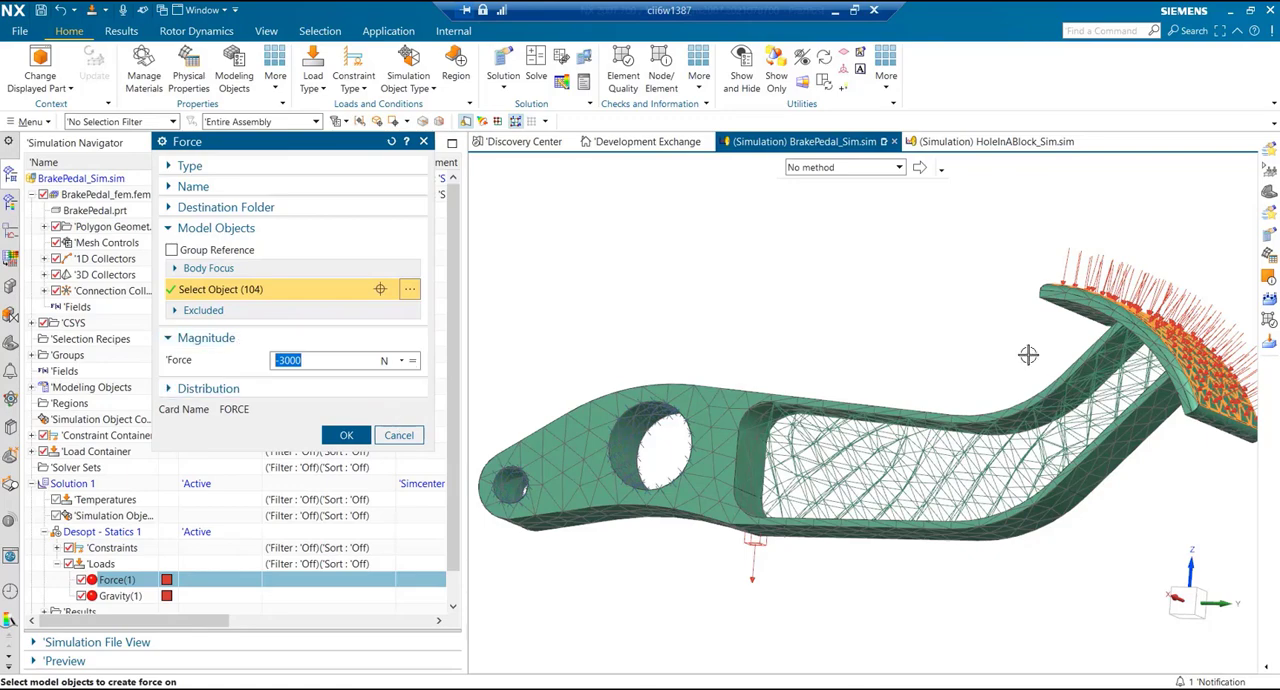
{"action": "left_click", "coordinate": [346, 436]}
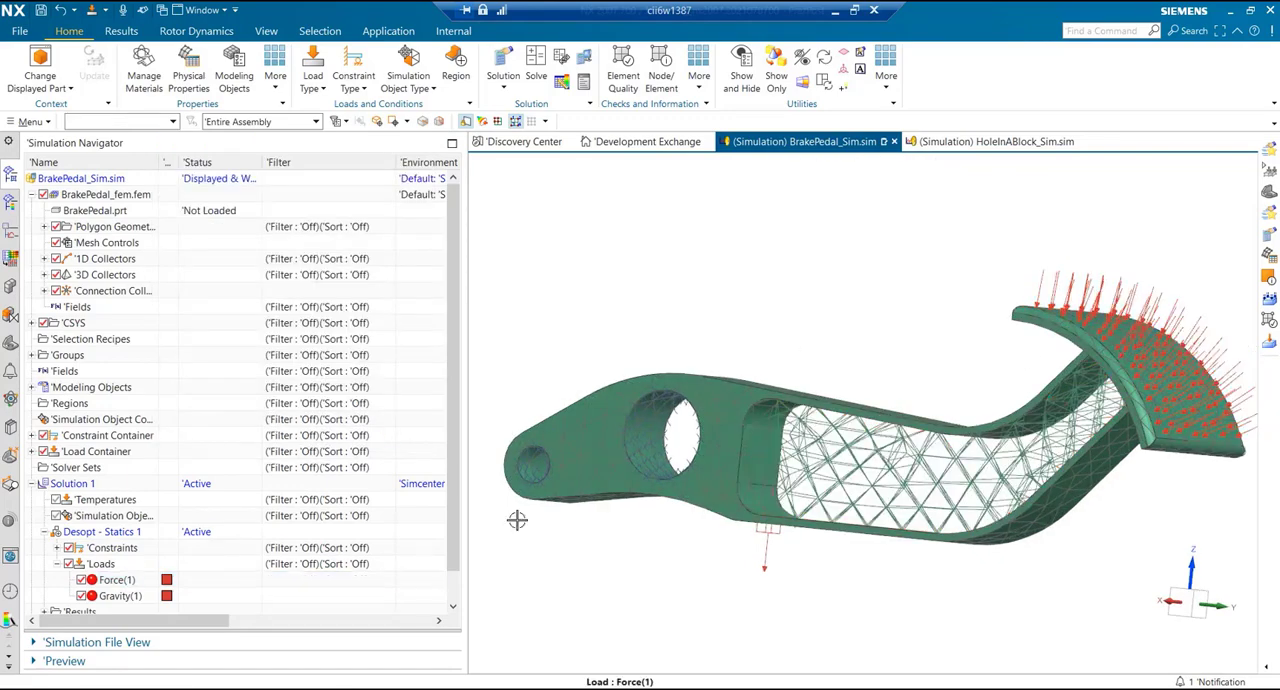
Highlight the User Defined(1) pivot constraint and list the 1D beam and RBE3 collectors
{"action": "left_click", "coordinate": [110, 592]}
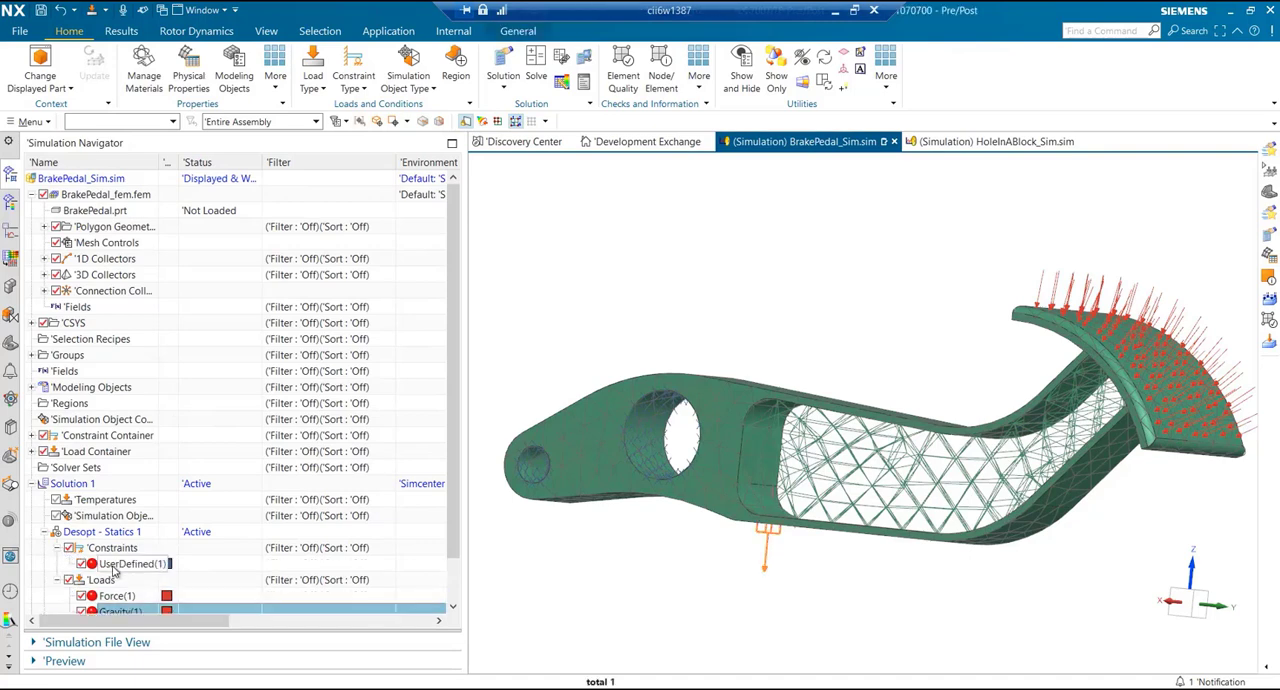
{"action": "left_click", "coordinate": [118, 564]}
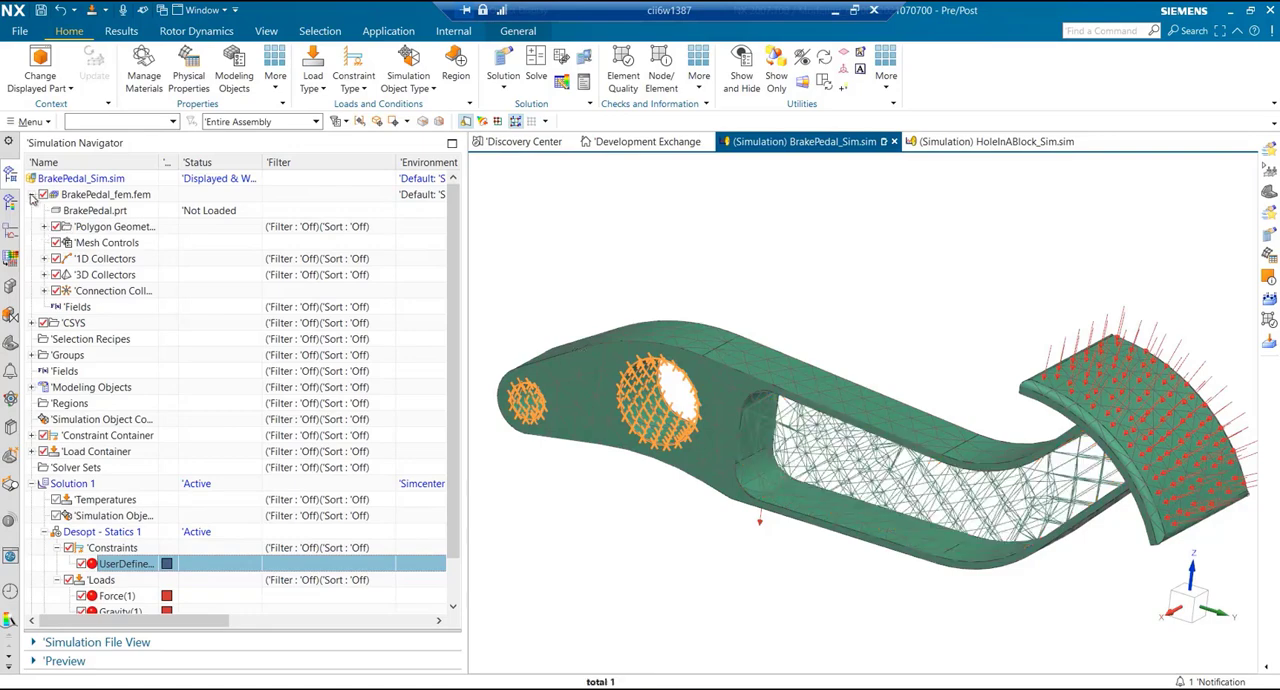
{"action": "left_click", "coordinate": [44, 258]}
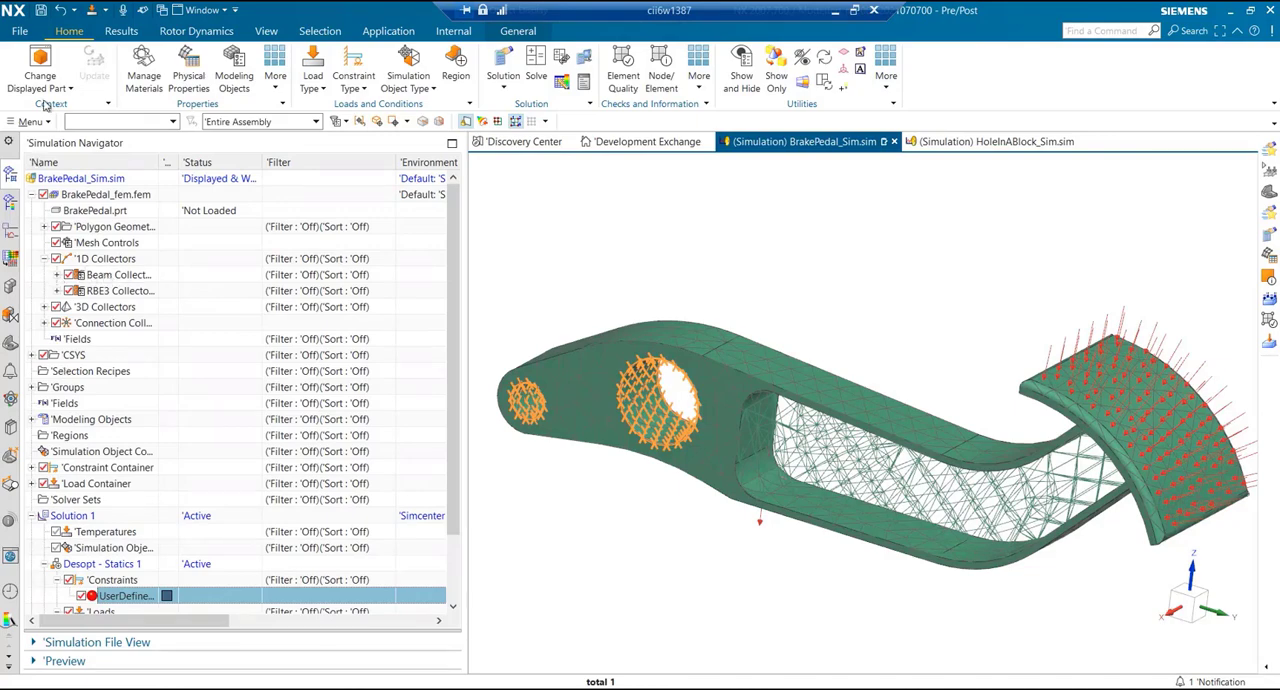
Set the 1D mesh display section to Solid so the lattice beams show as rods
{"action": "left_click", "coordinate": [32, 120]}
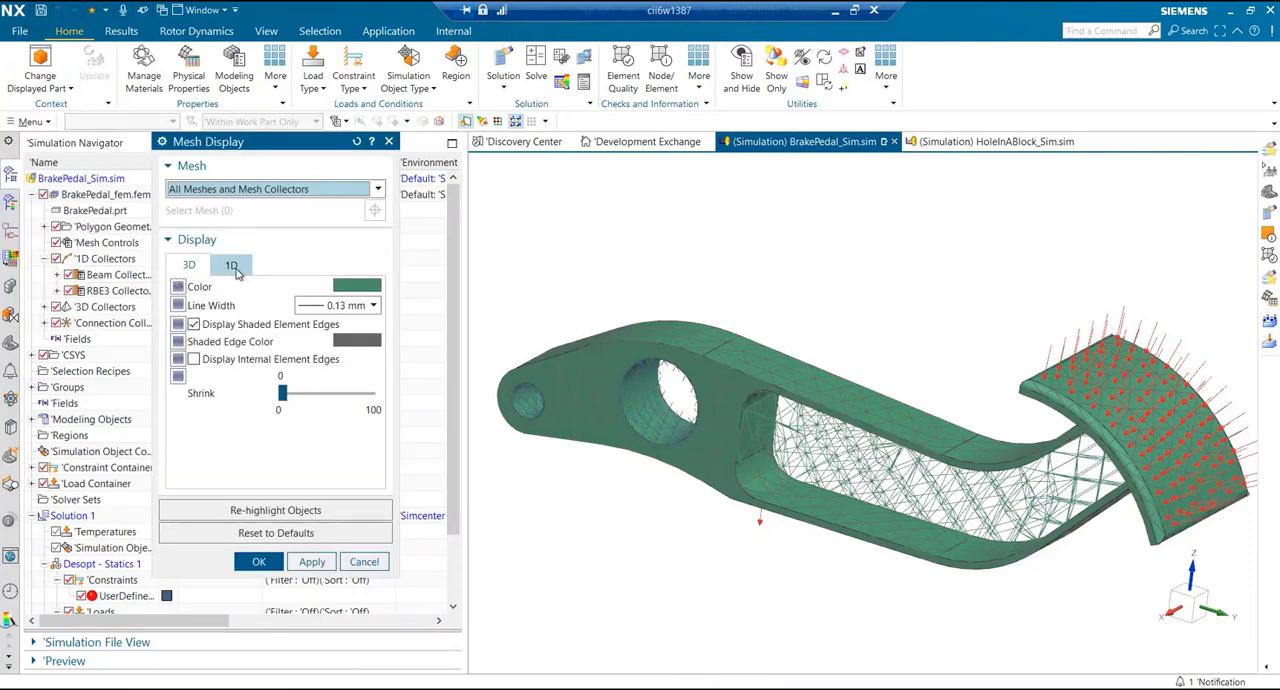
{"action": "left_click", "coordinate": [232, 264]}
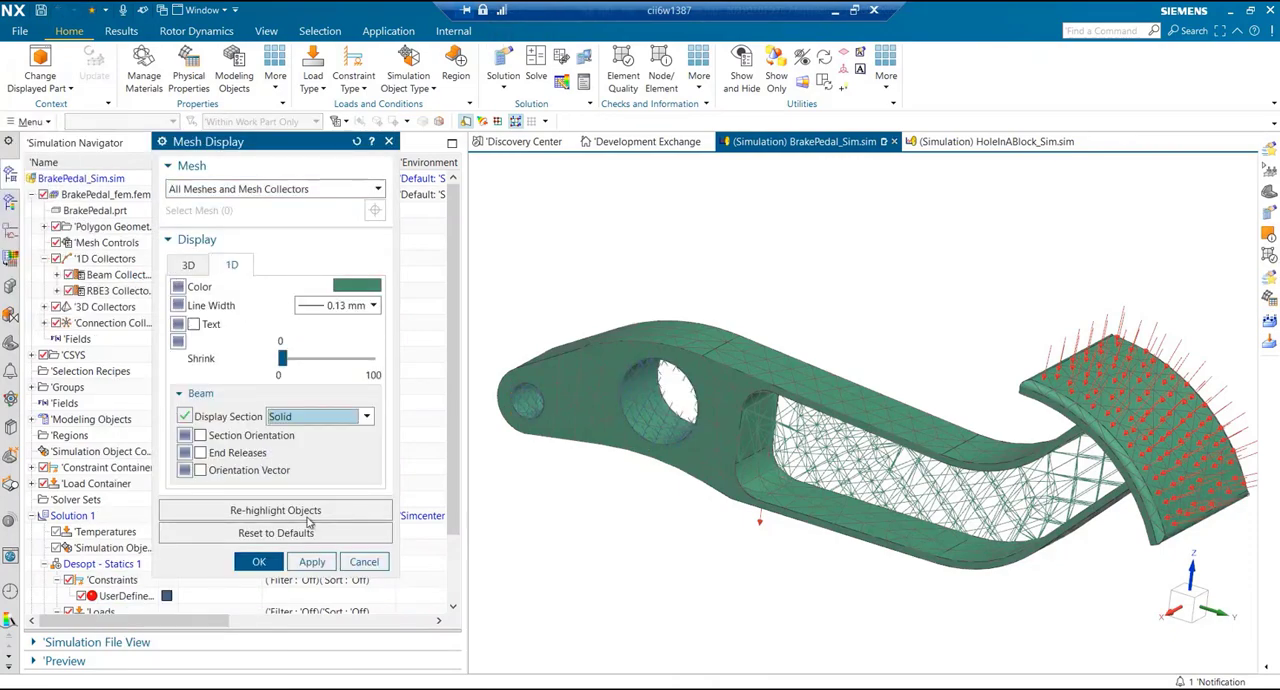
{"action": "left_click", "coordinate": [258, 560]}
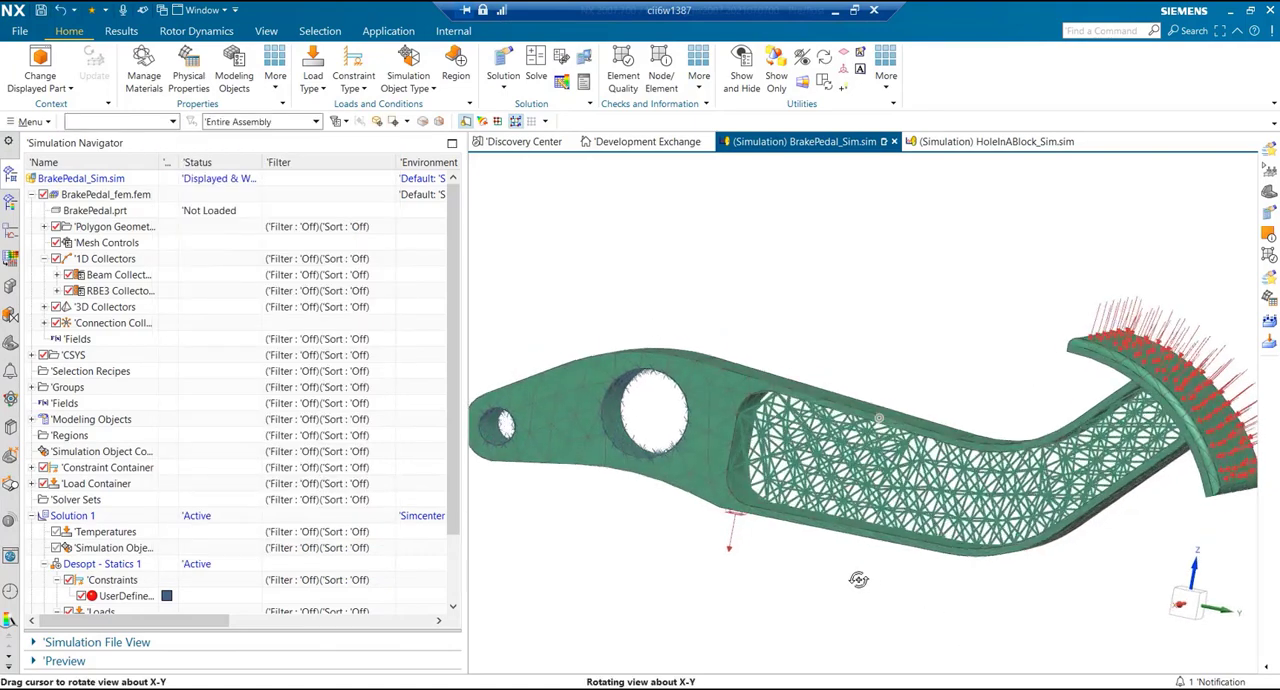
{"action": "left_click_drag", "start_coordinate": [858, 580], "coordinate": [688, 540]}
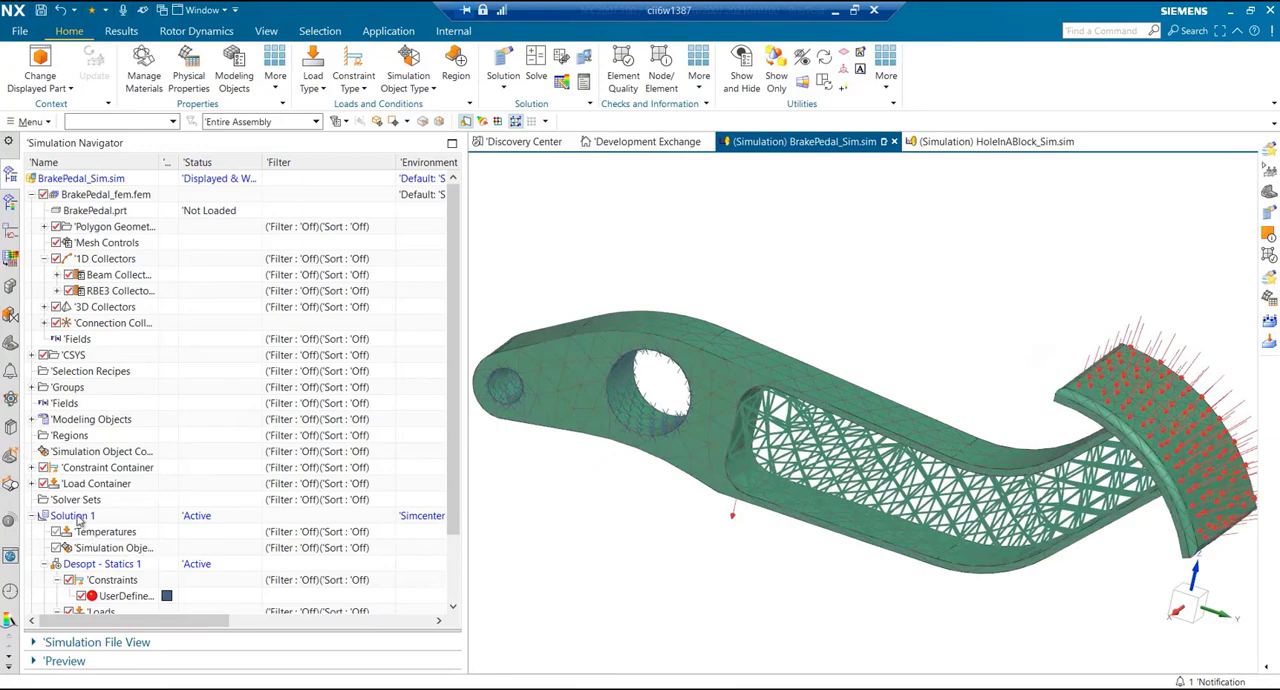
Set up lattice optimization on Solution 1 with minimum and maximum rod diameters
{"action": "right_click", "coordinate": [76, 516]}
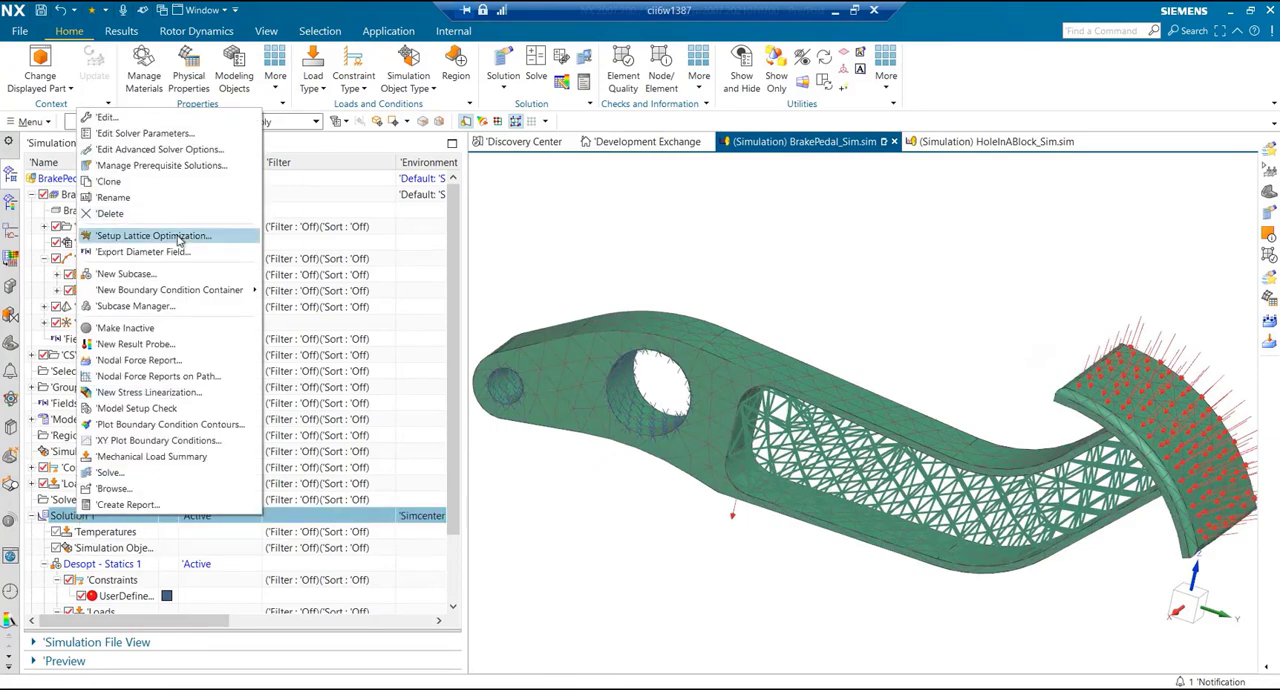
{"action": "left_click", "coordinate": [152, 236]}
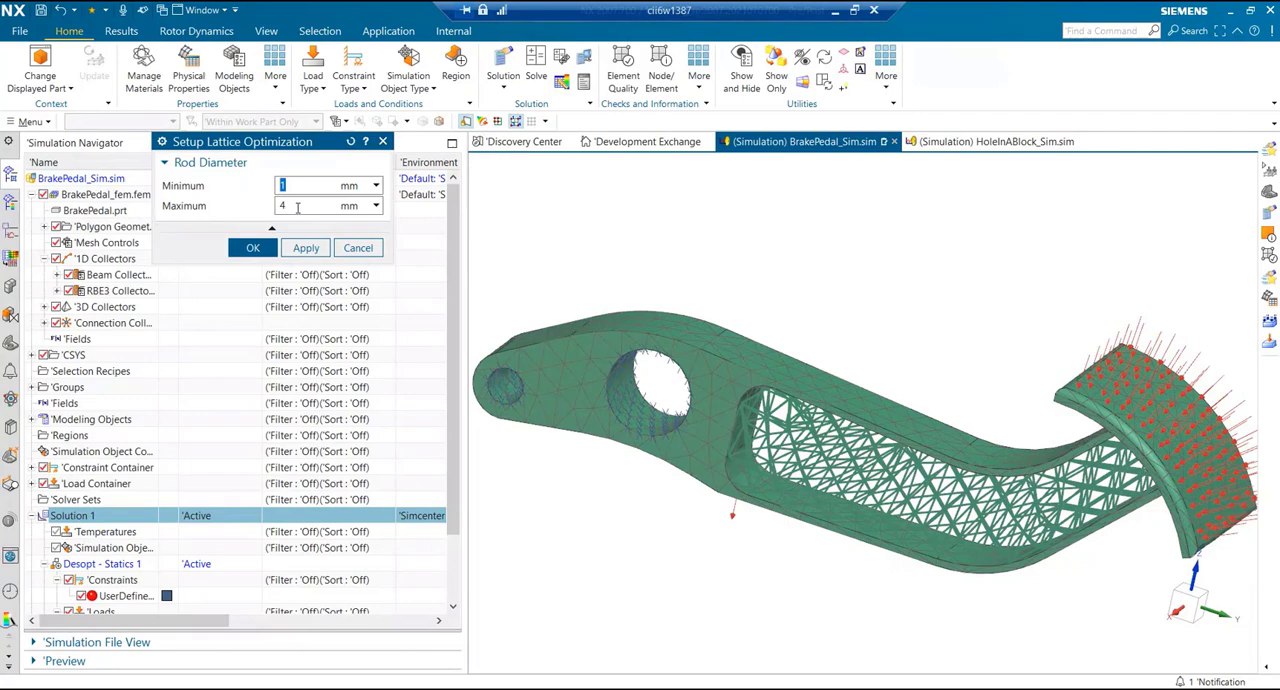
{"action": "type", "text": "8"}
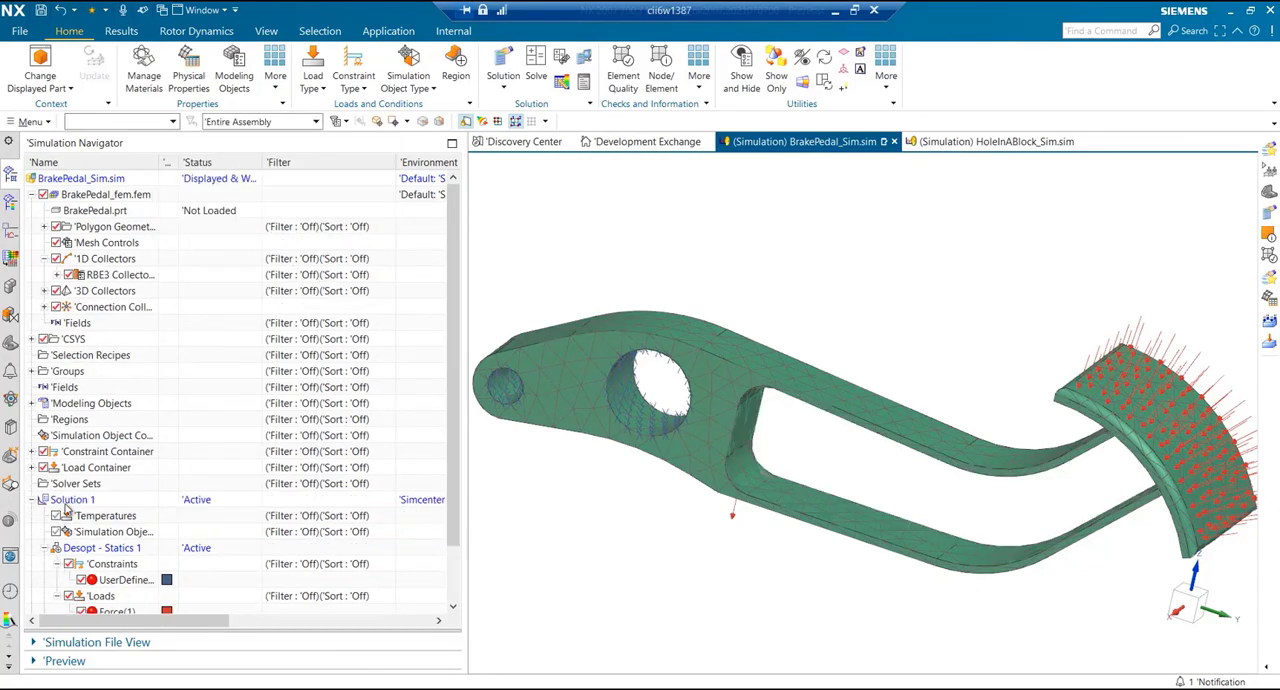
{"action": "left_click", "coordinate": [72, 500]}
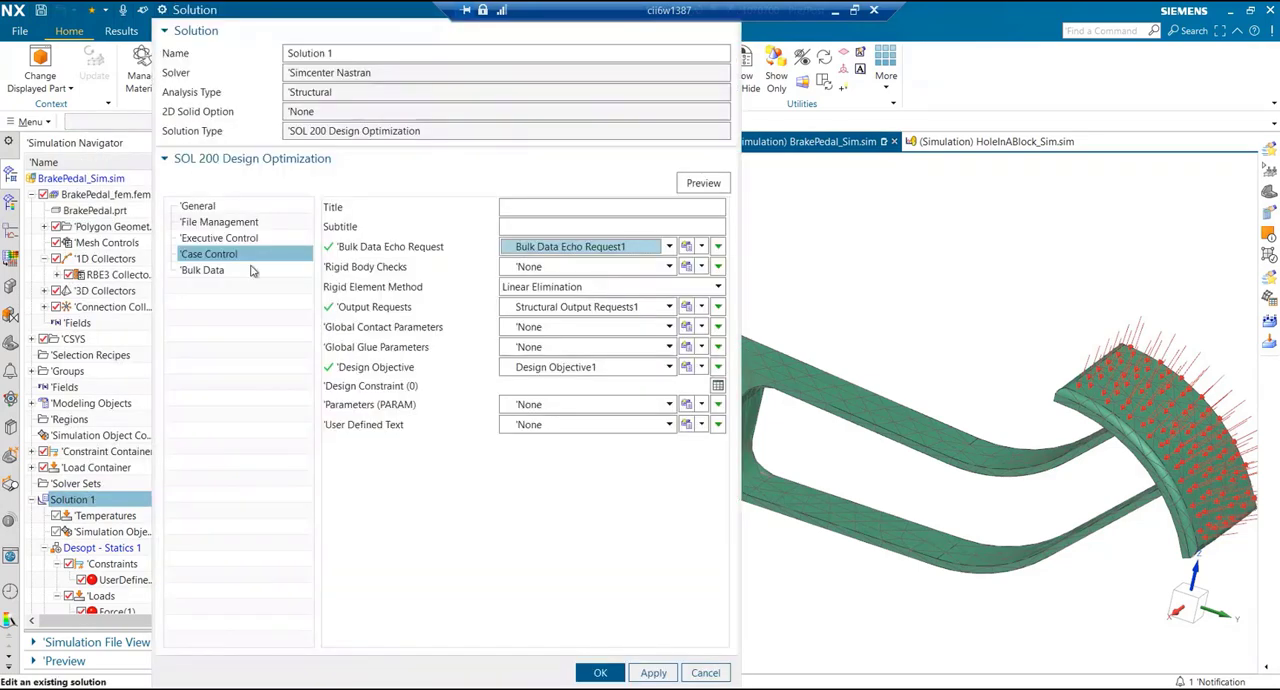
{"action": "left_click", "coordinate": [204, 270]}
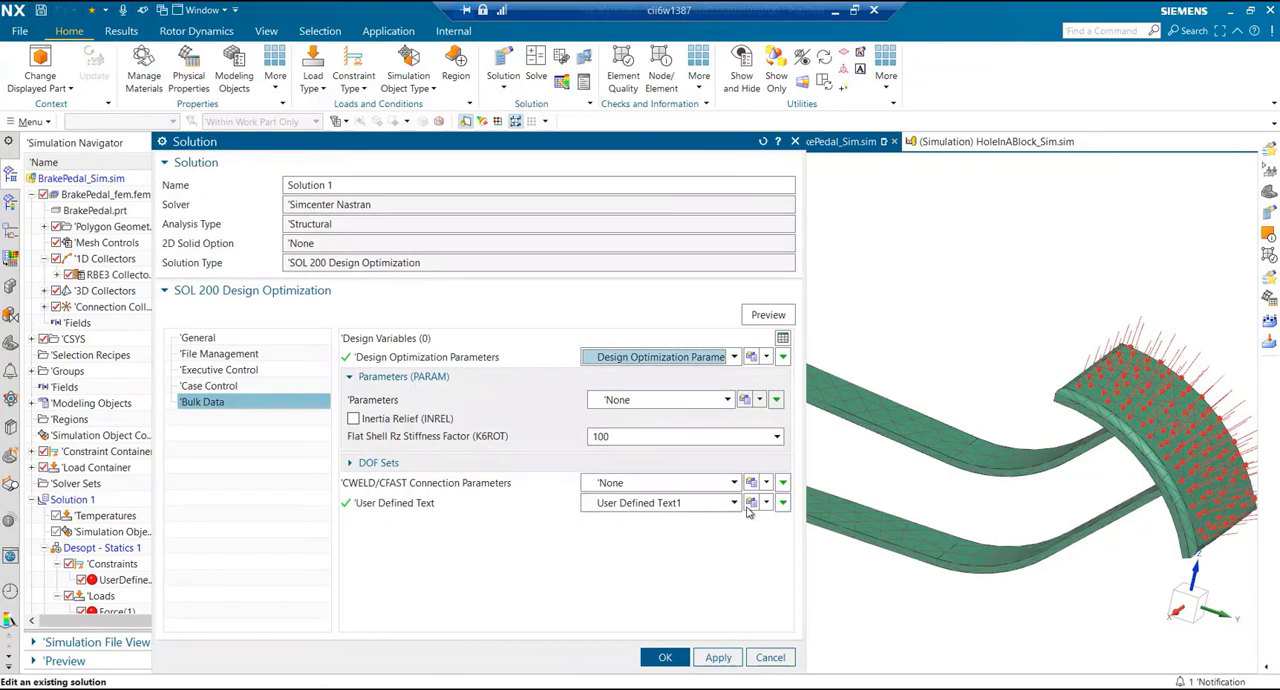
{"action": "left_click", "coordinate": [782, 502]}
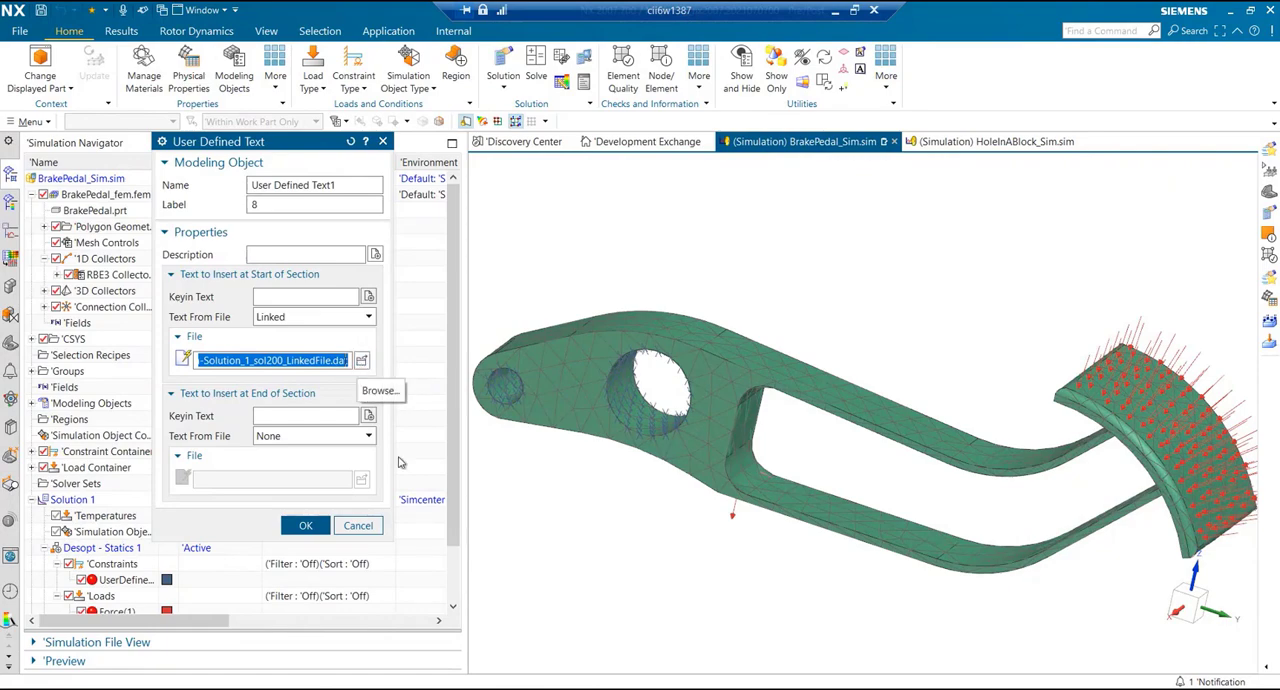
{"action": "left_click", "coordinate": [306, 524]}
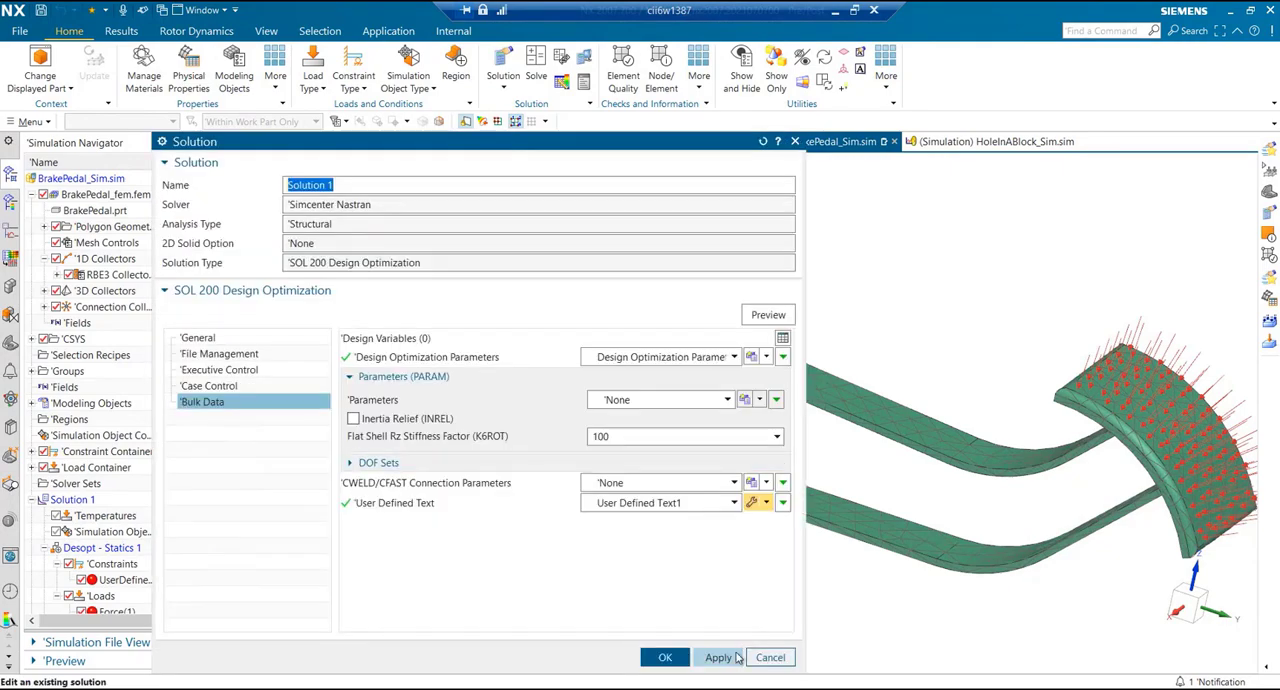
{"action": "left_click", "coordinate": [664, 656]}
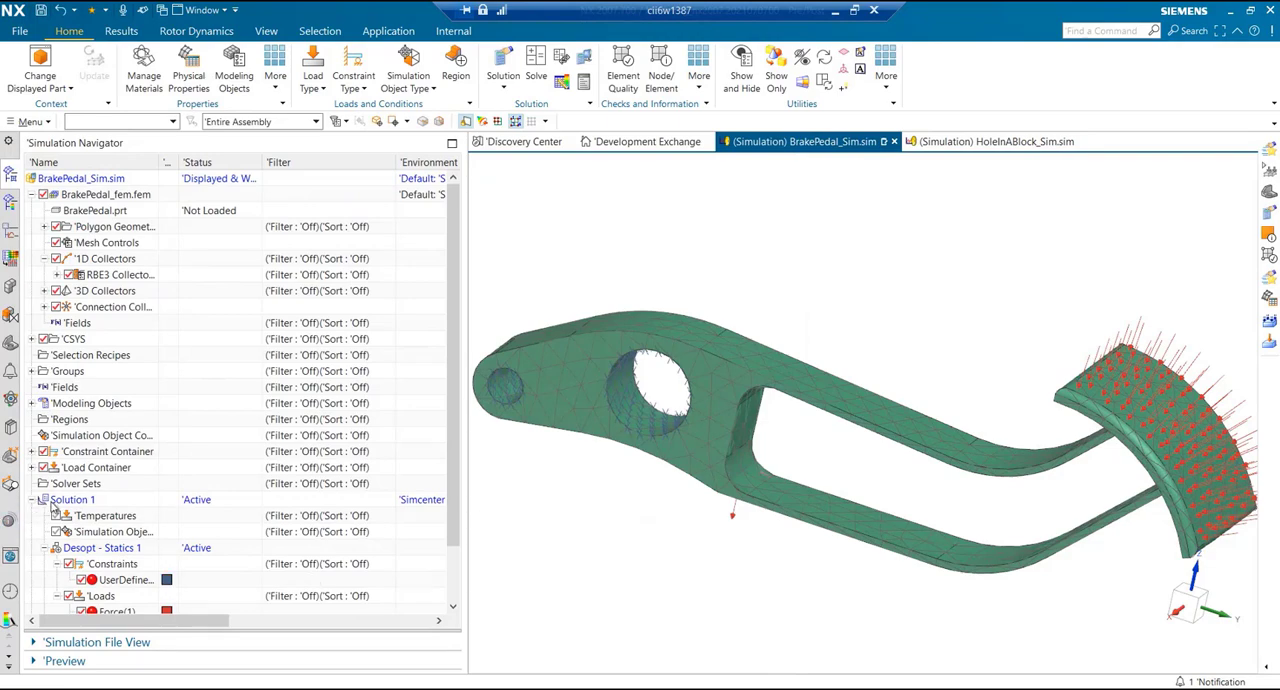
Solve Solution 1 and bring its results into the Post Processing Navigator
{"action": "right_click", "coordinate": [72, 500]}
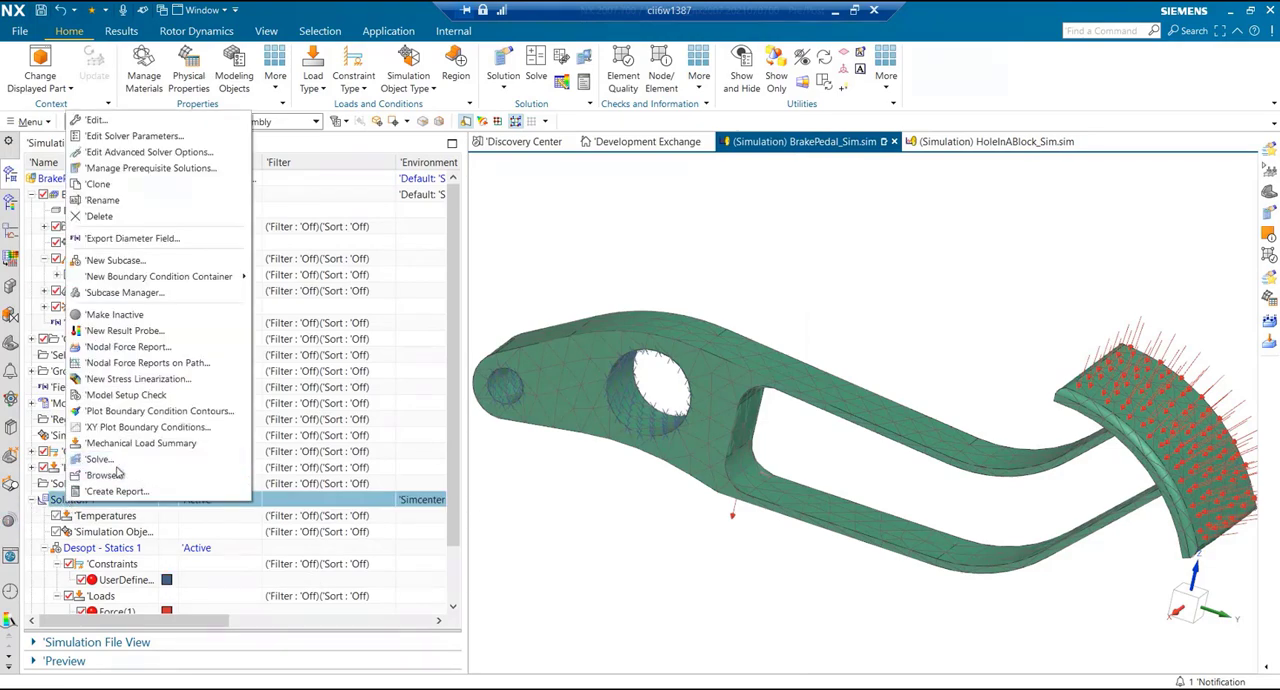
{"action": "mouse_move", "coordinate": [772, 266]}
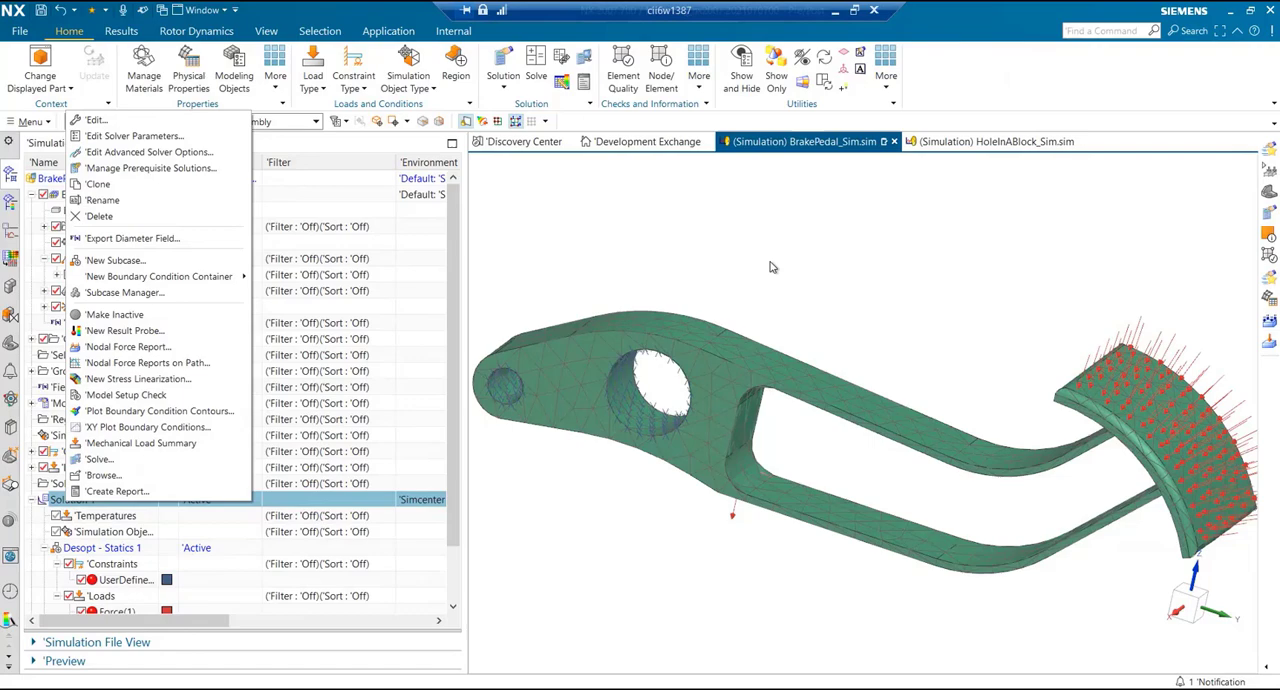
{"action": "mouse_move", "coordinate": [448, 504]}
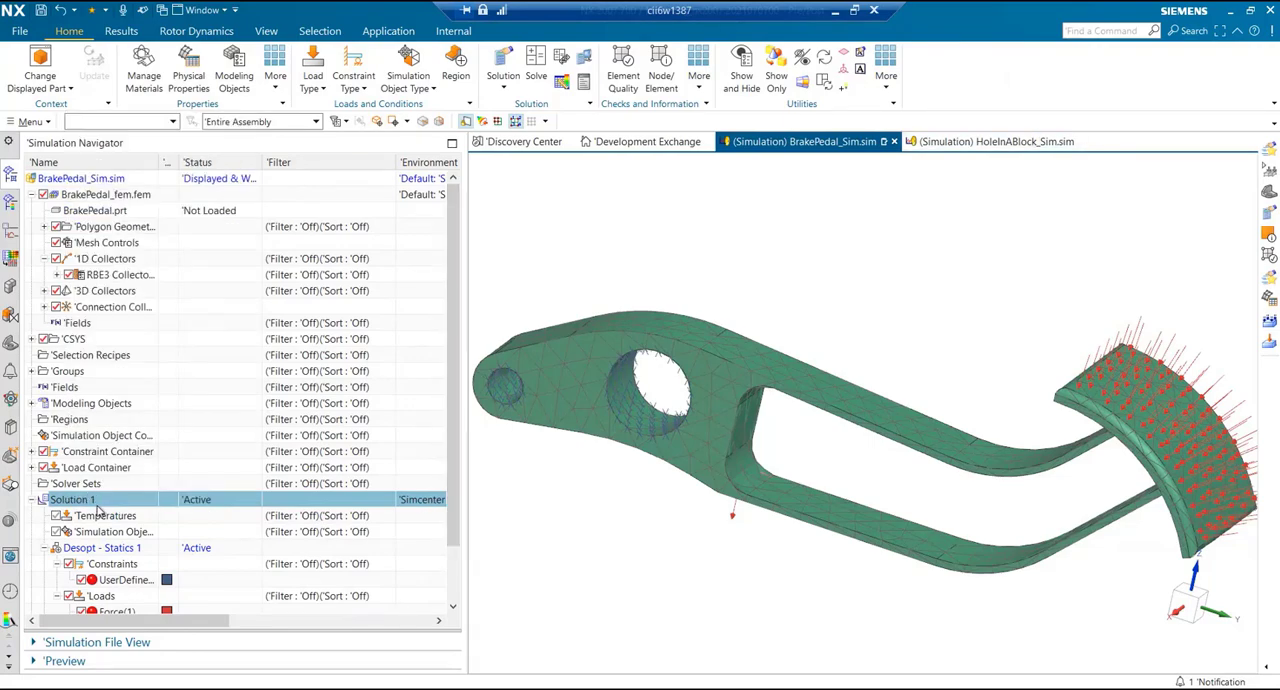
{"action": "scroll", "scroll_direction": "down", "scroll_amount": 3}
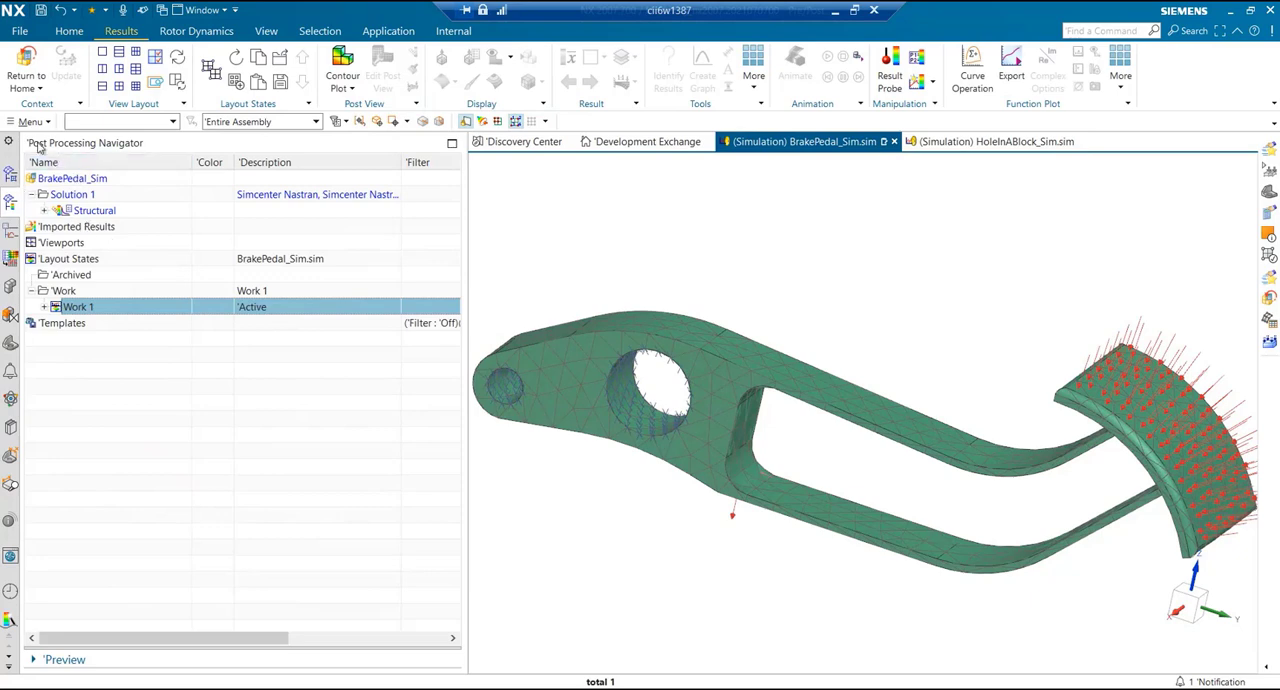
Expand Structural results and Design Cycle 80 to reach its stress output
{"action": "left_click", "coordinate": [54, 210]}
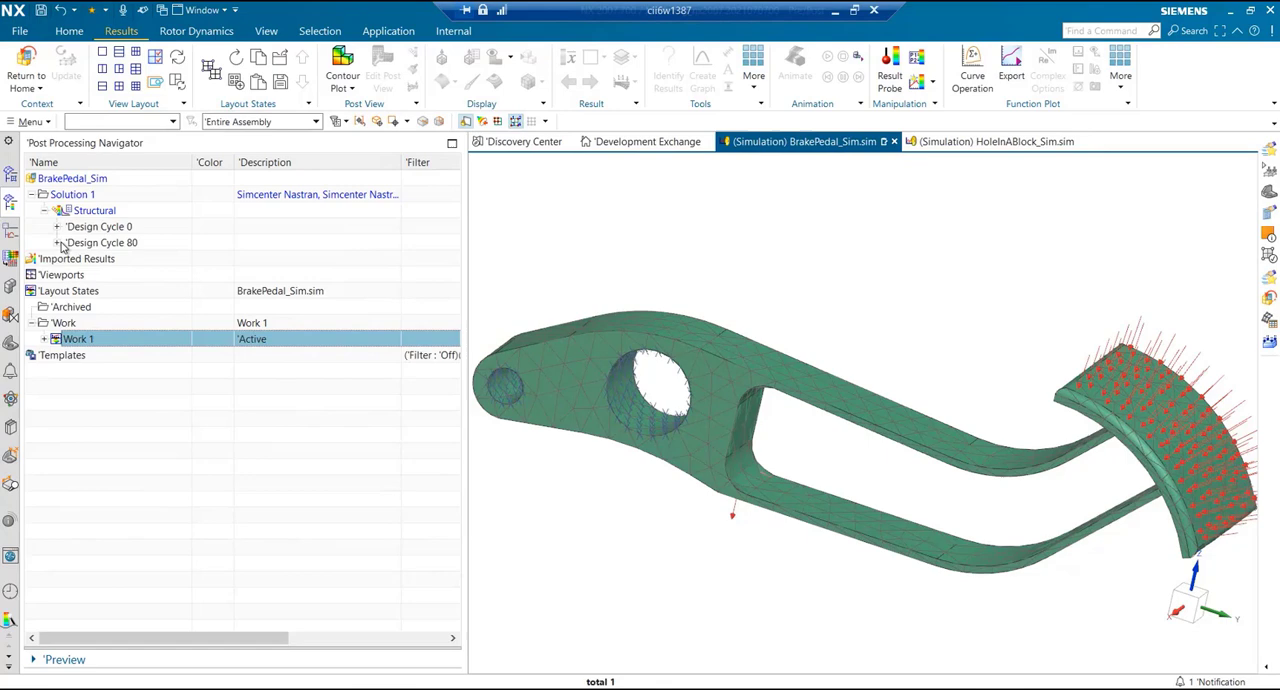
{"action": "left_click", "coordinate": [58, 242]}
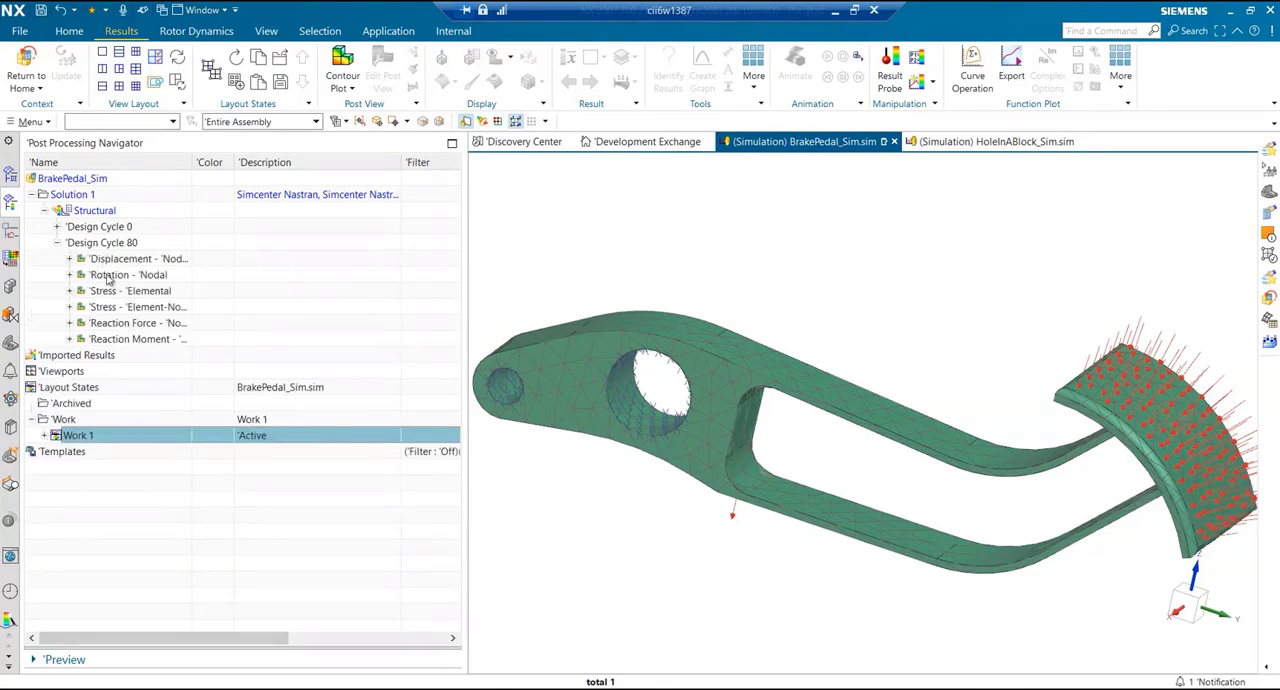
{"action": "mouse_move", "coordinate": [88, 308]}
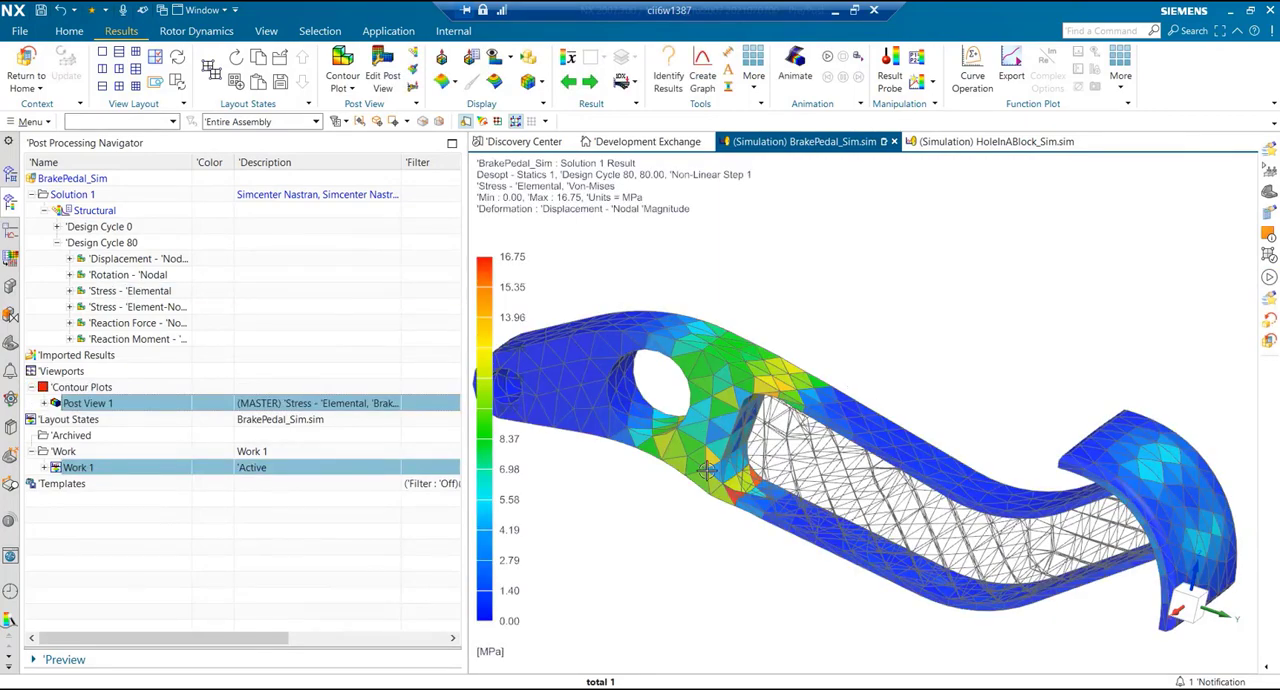
{"action": "mouse_move", "coordinate": [568, 472]}
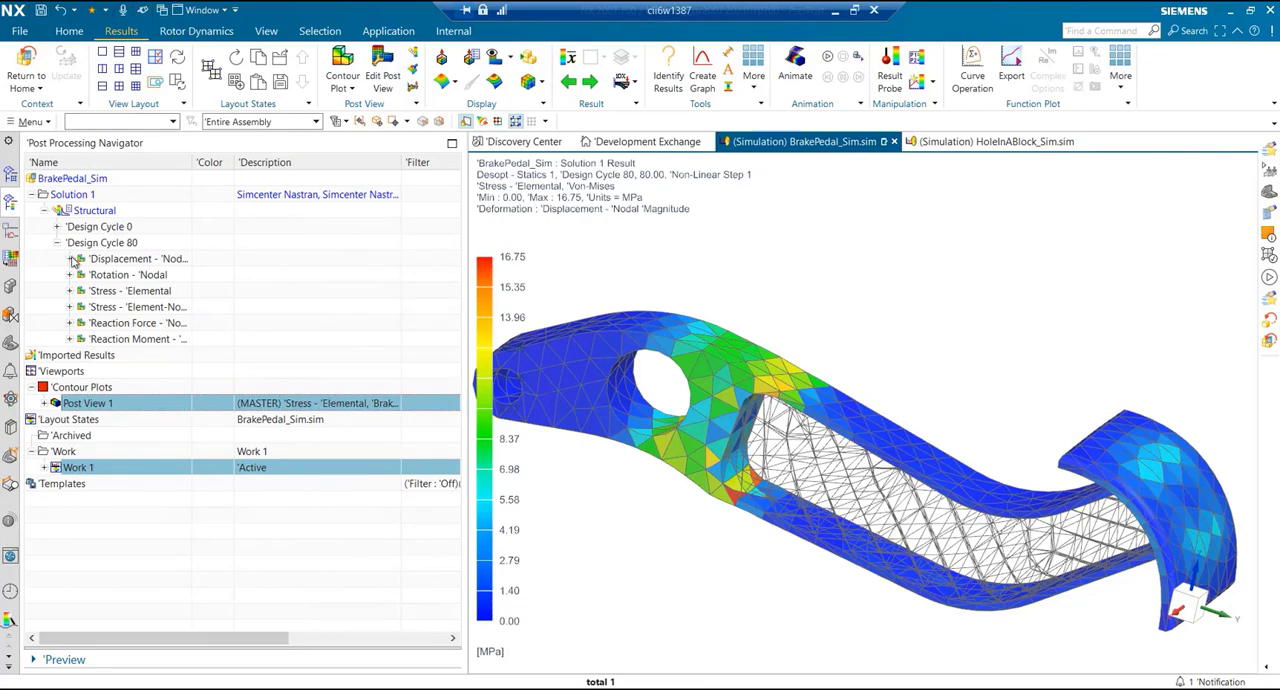
Plot the Design Cycle 80 nodal displacement magnitude, peaking near 0.135 mm
{"action": "left_click", "coordinate": [68, 260]}
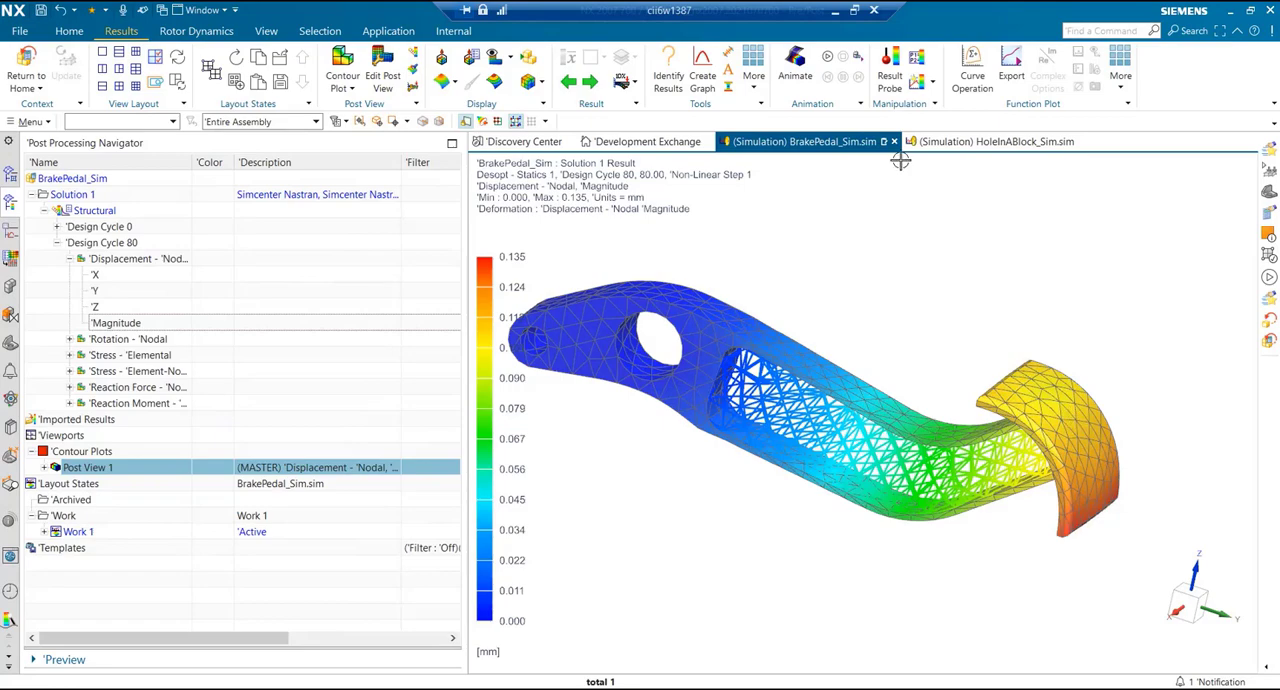
{"action": "mouse_move", "coordinate": [818, 78]}
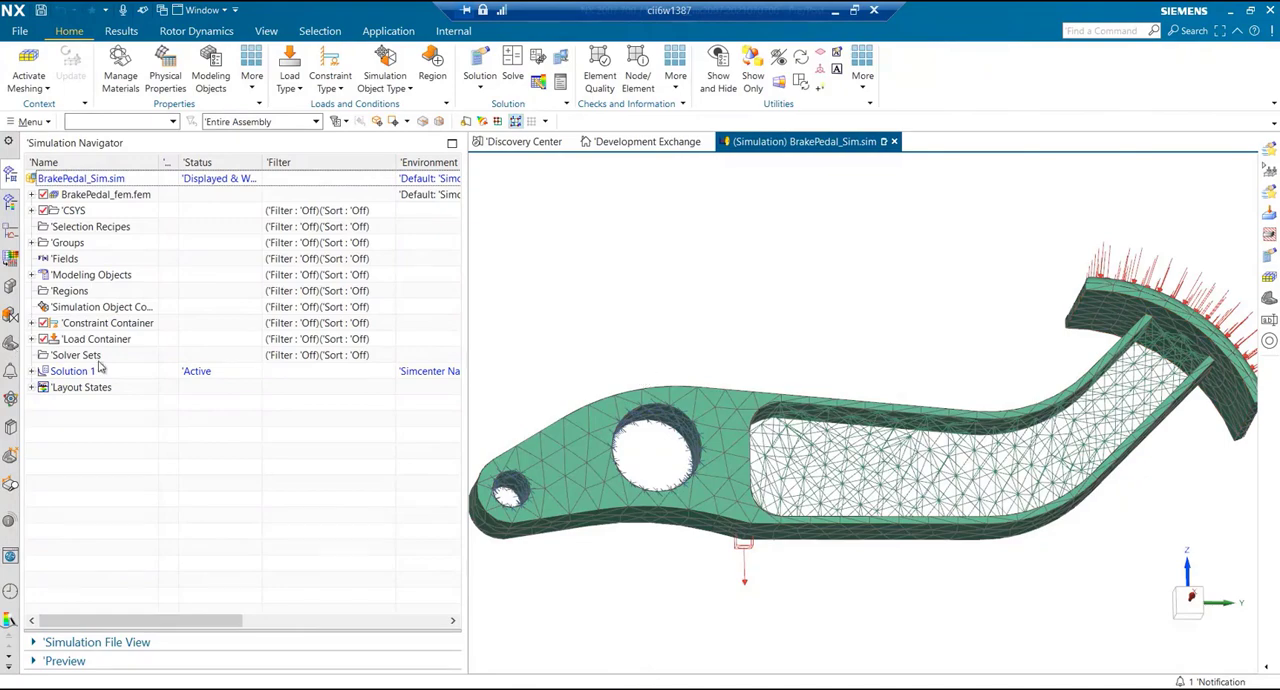
Review the Minimize Weight (MIN) design objective in Solution 1's Case Control and close it
{"action": "right_click", "coordinate": [70, 372]}
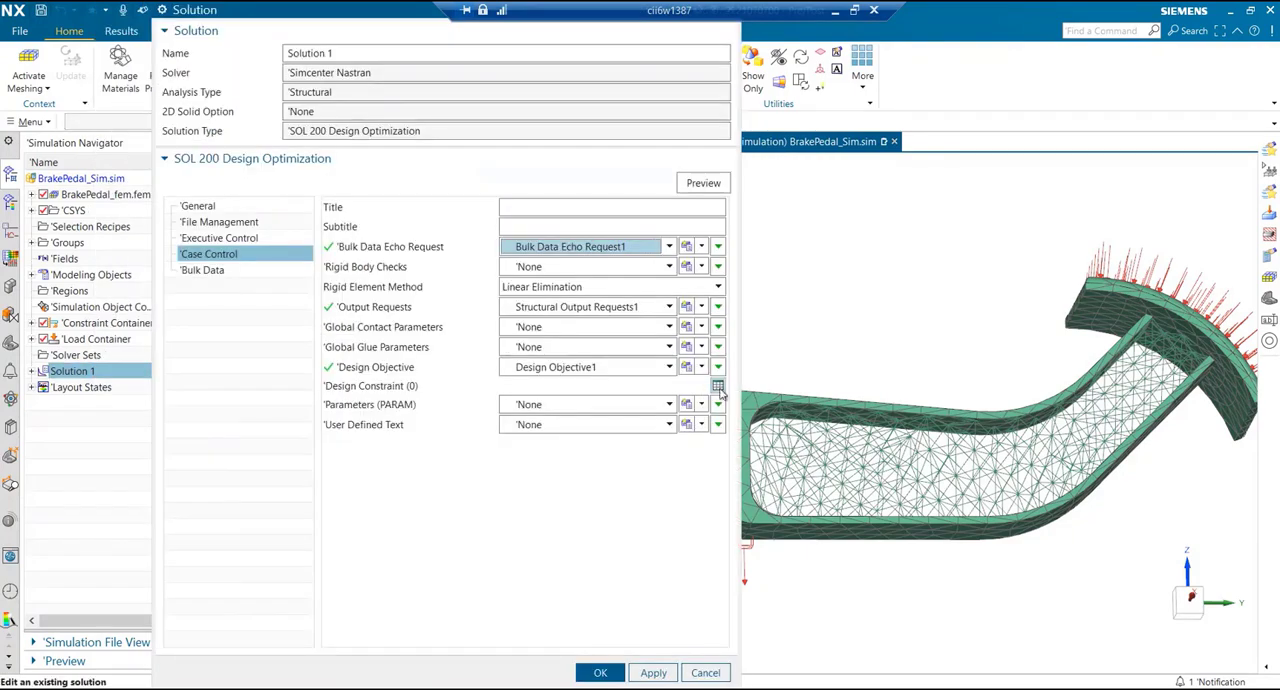
{"action": "mouse_move", "coordinate": [704, 384]}
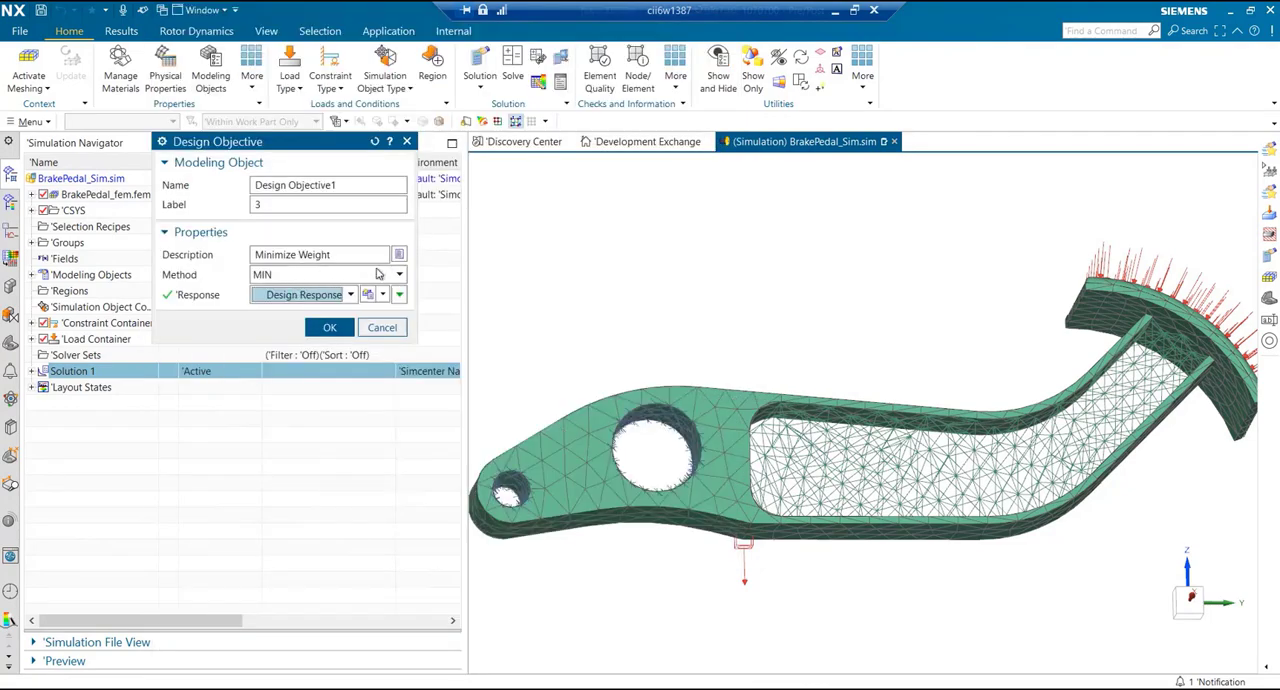
{"action": "left_click", "coordinate": [328, 328]}
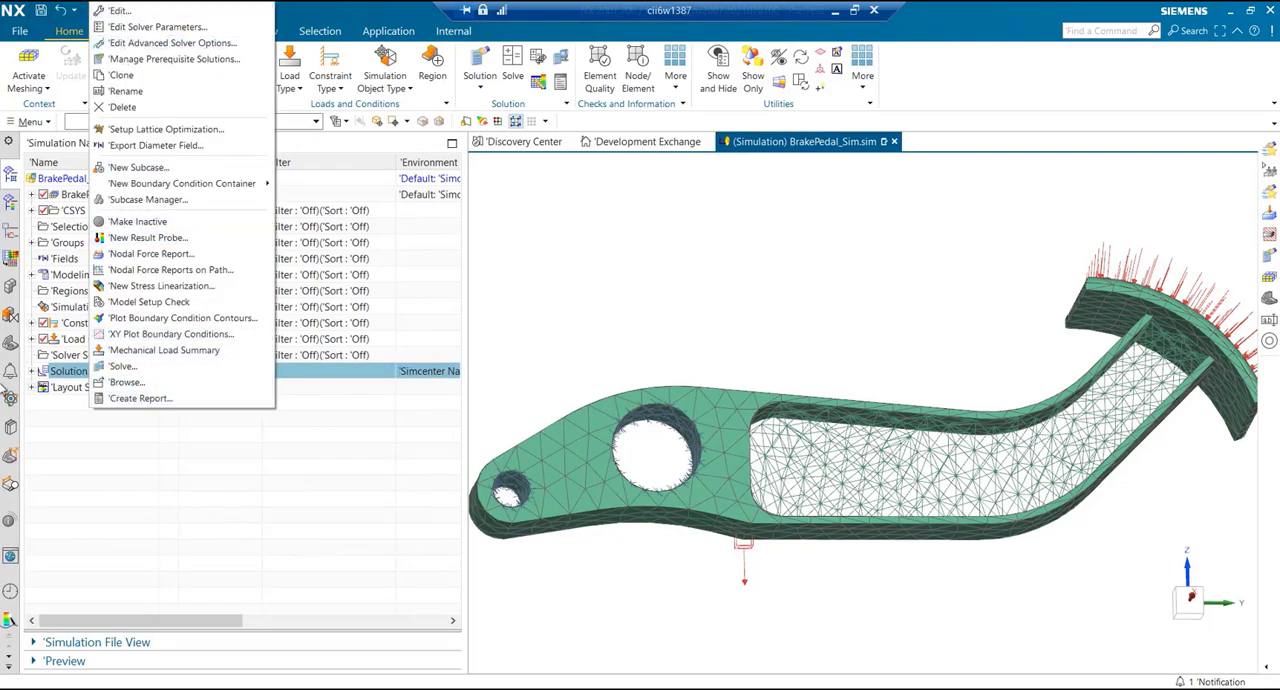
{"action": "right_click", "coordinate": [100, 418]}
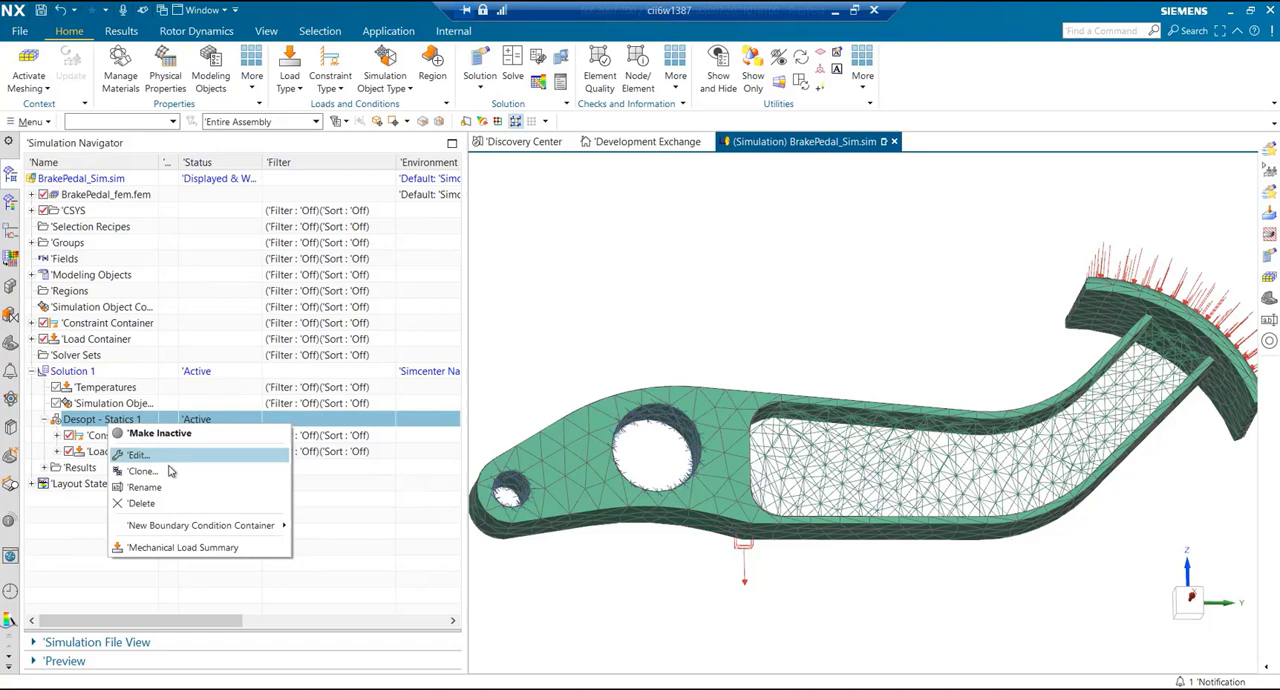
{"action": "left_click", "coordinate": [140, 456]}
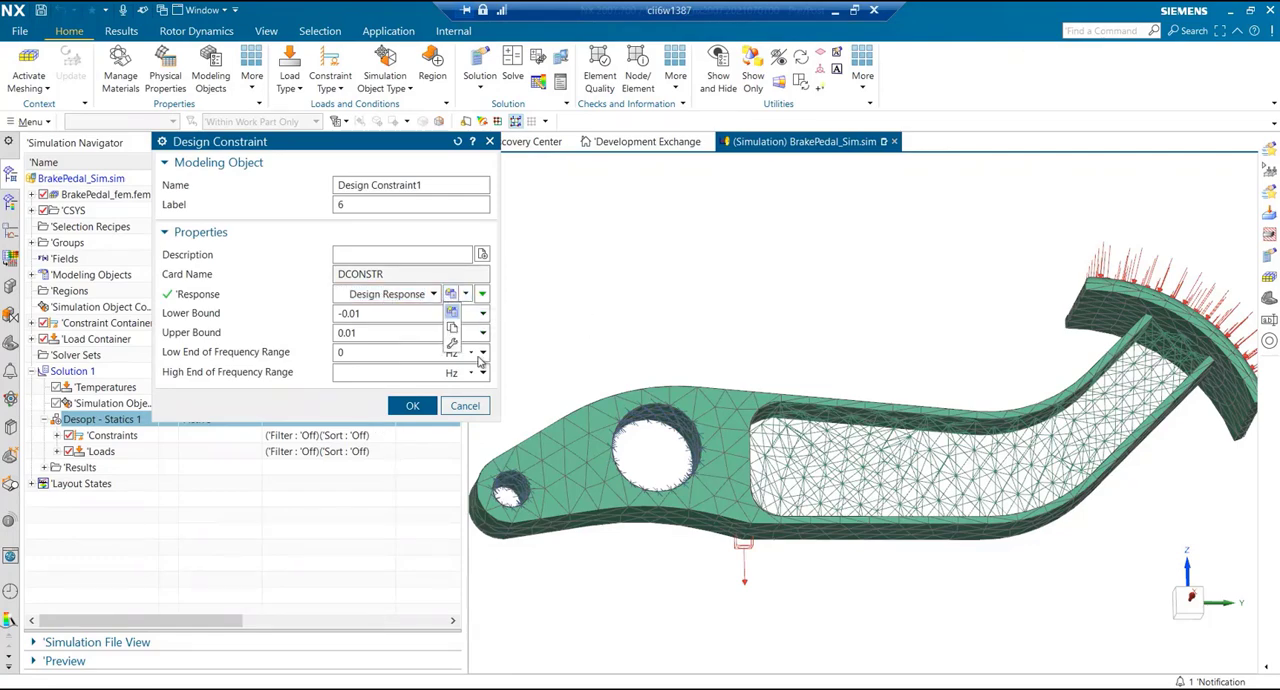
{"action": "left_click", "coordinate": [412, 406]}
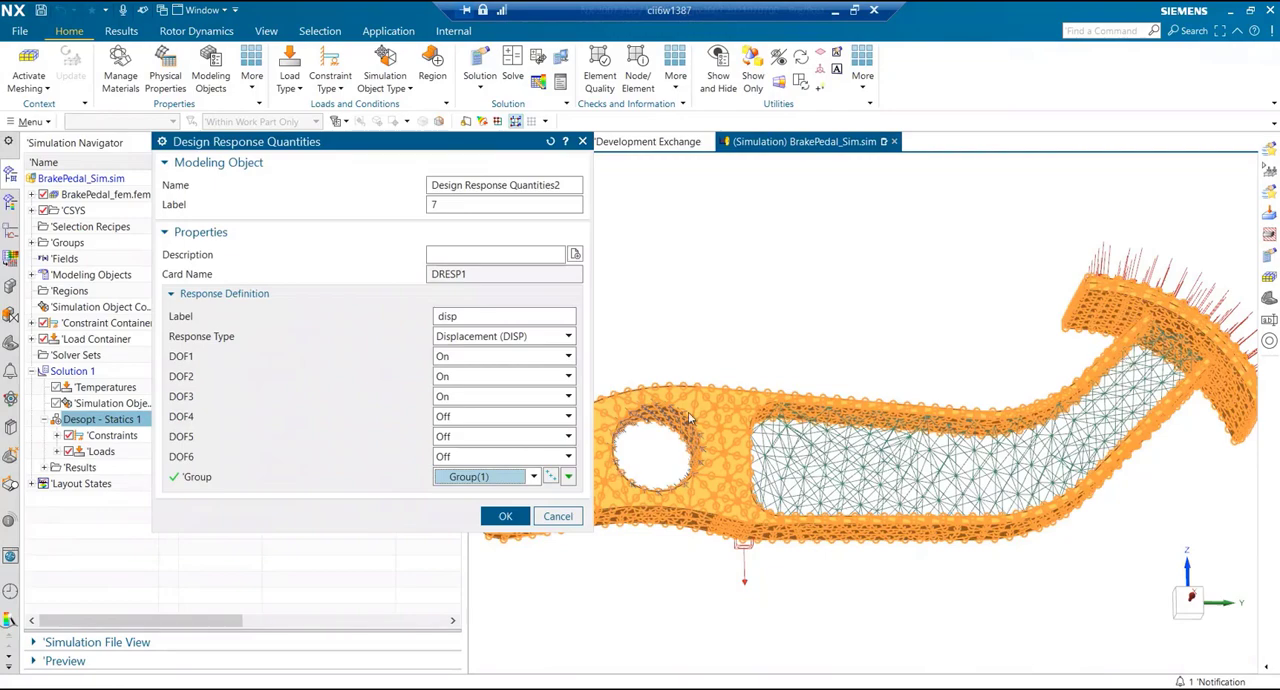
{"action": "mouse_move", "coordinate": [200, 370]}
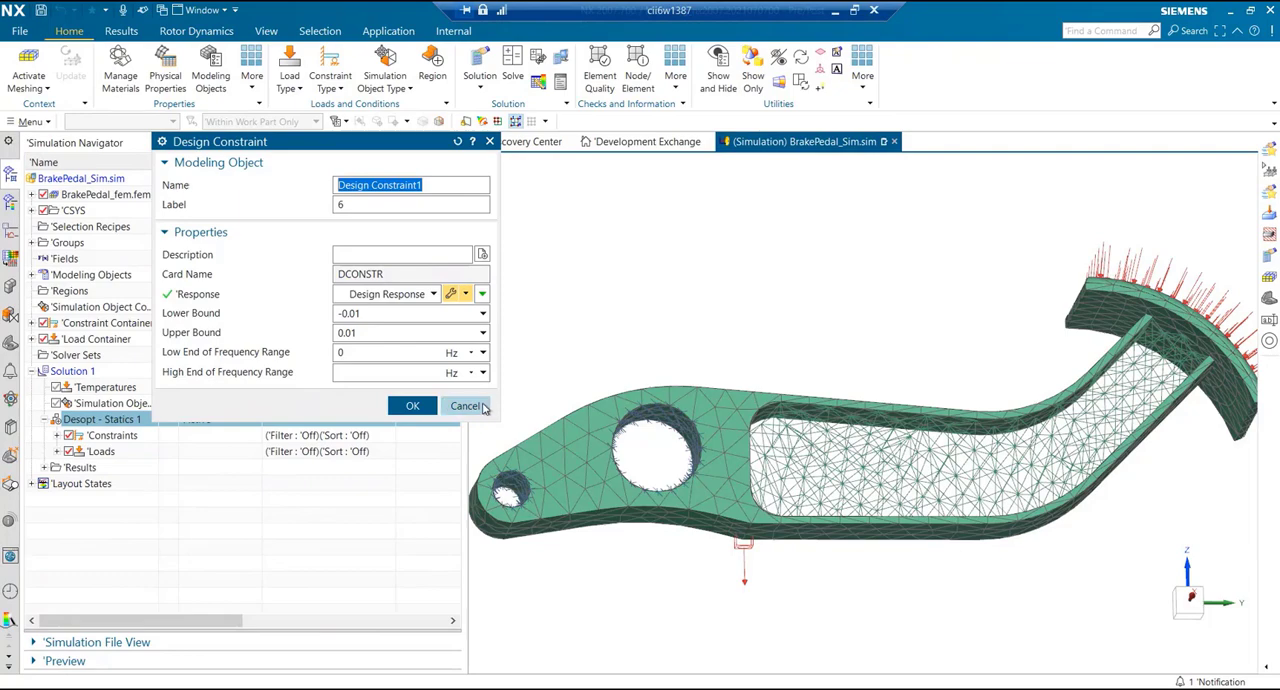
{"action": "left_click", "coordinate": [464, 406]}
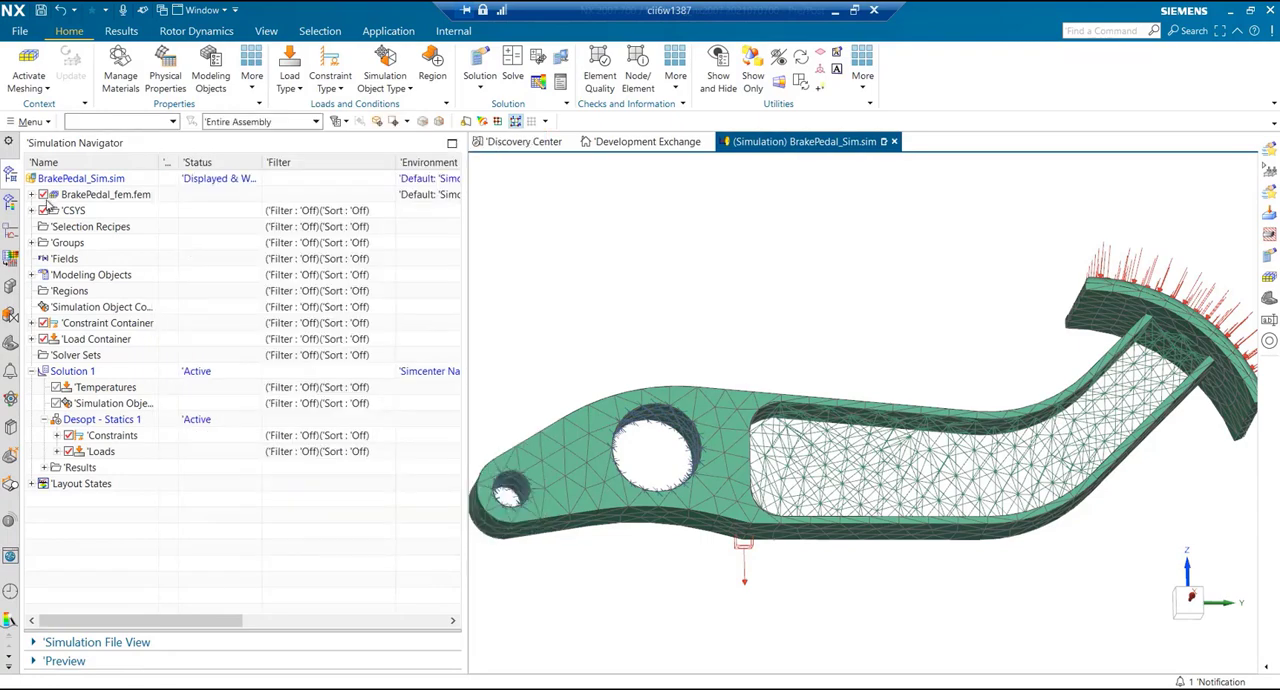
Start Export Diameter Field from Solution 1 in the brake pedal FEM
{"action": "left_click", "coordinate": [38, 194]}
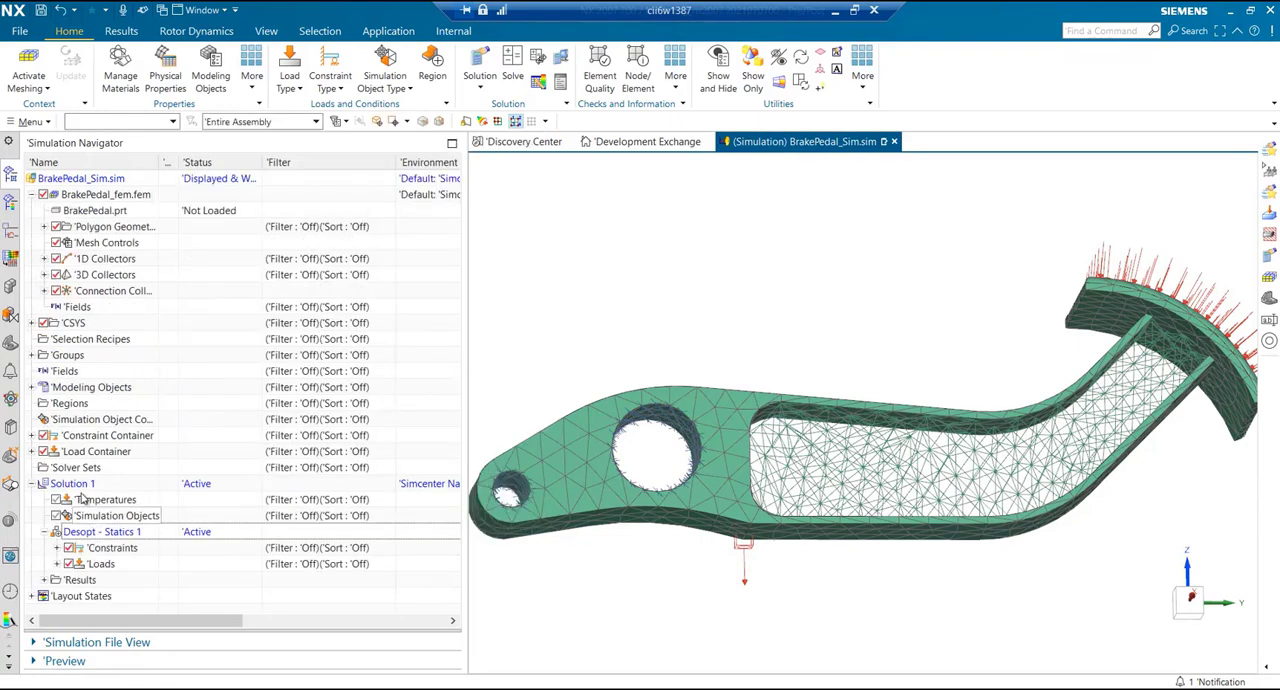
{"action": "right_click", "coordinate": [78, 484]}
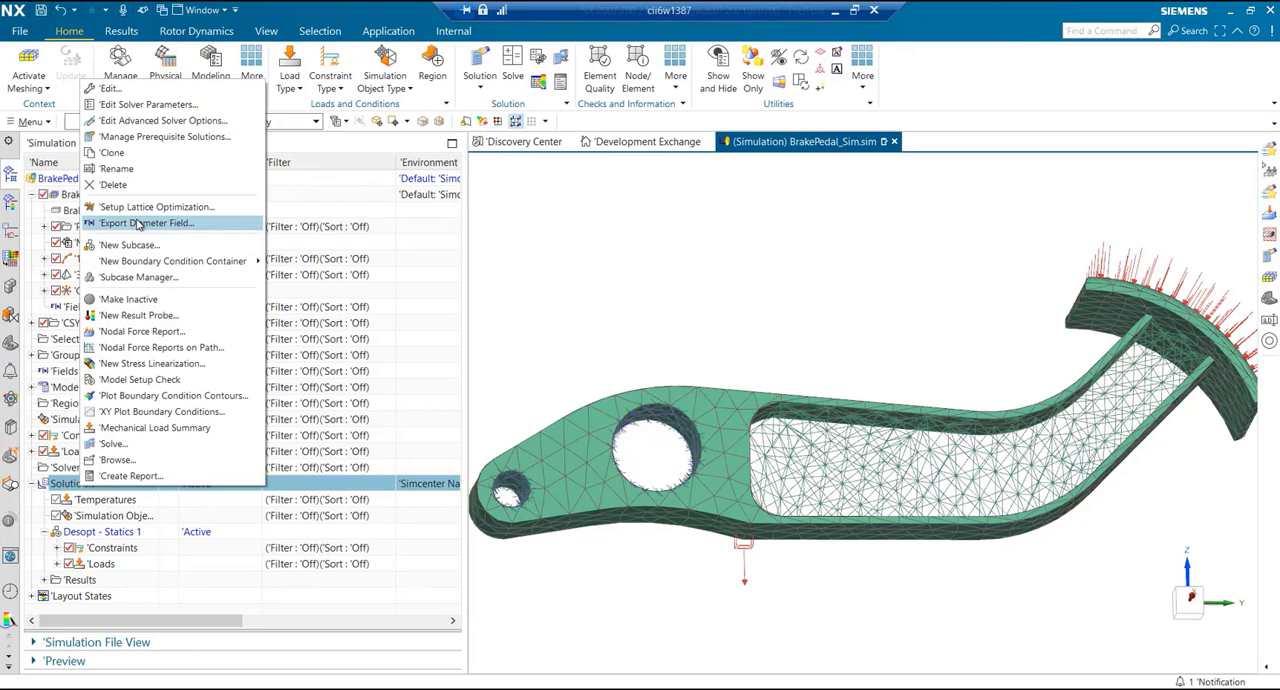
{"action": "left_click", "coordinate": [146, 224]}
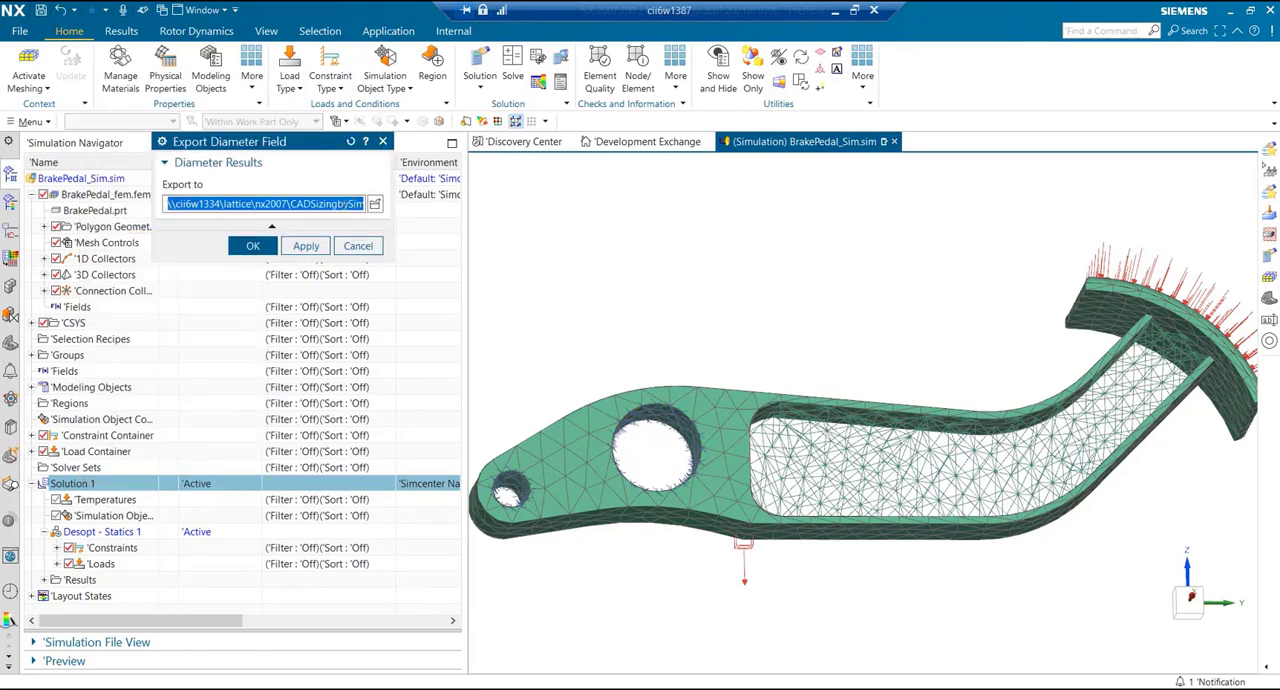
Save the field as VariableField.fld in the BrakePedal folder
{"action": "left_click", "coordinate": [374, 204]}
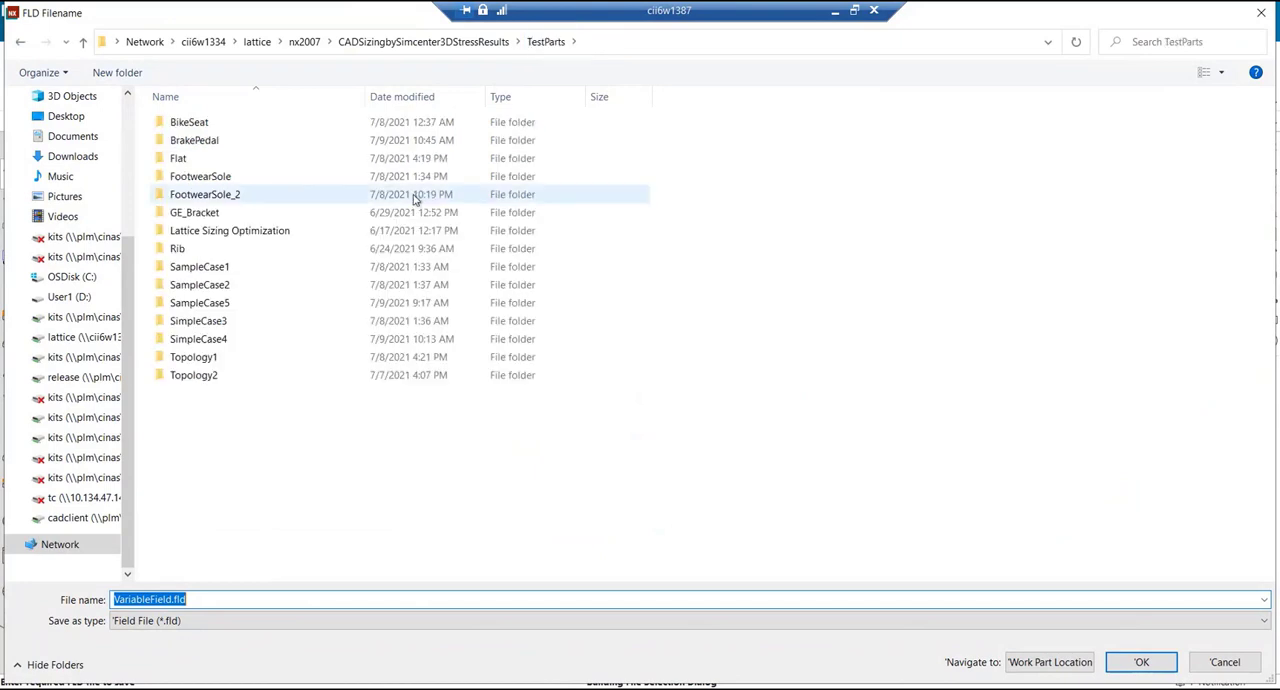
{"action": "double_click", "coordinate": [194, 140]}
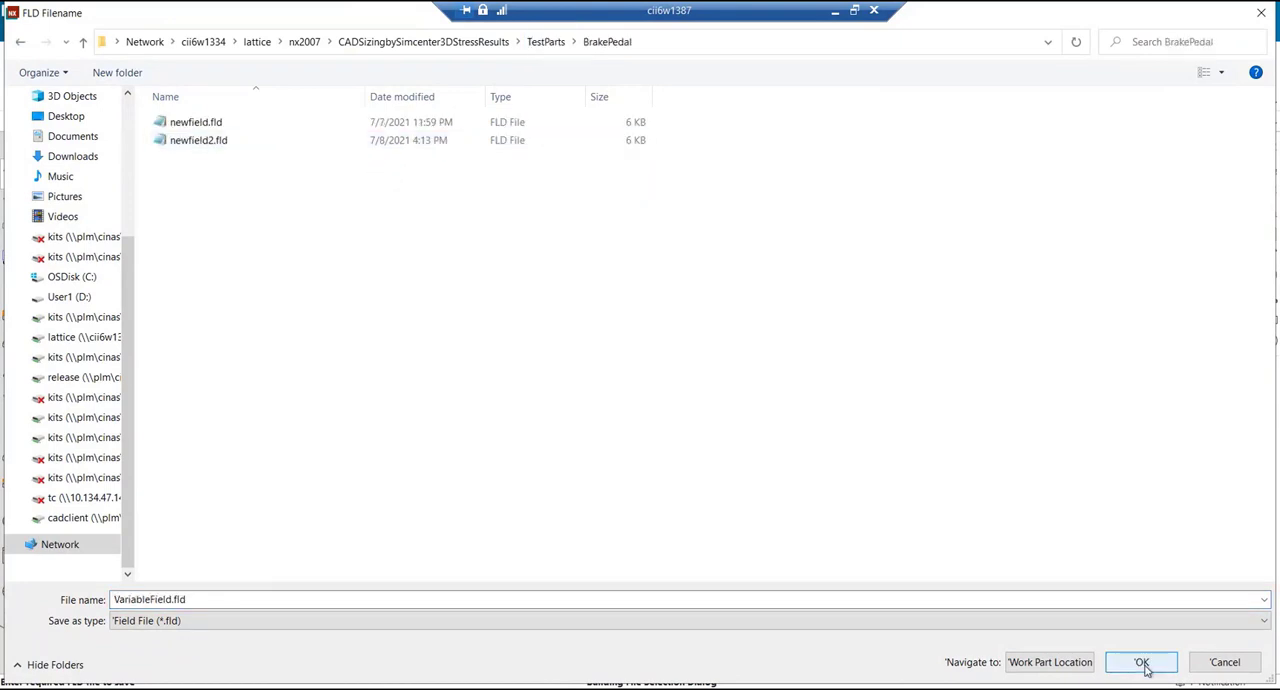
{"action": "left_click", "coordinate": [1144, 662]}
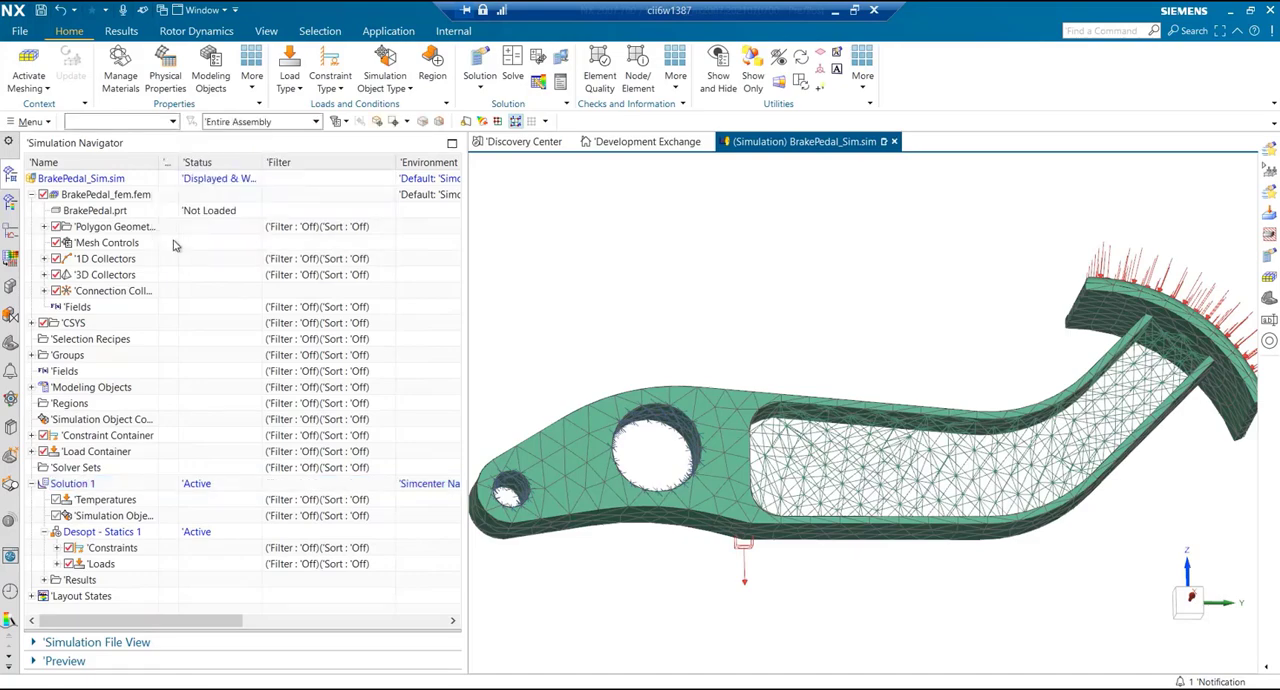
Open BrakePedal.prt and load its geometry
{"action": "left_click", "coordinate": [96, 212]}
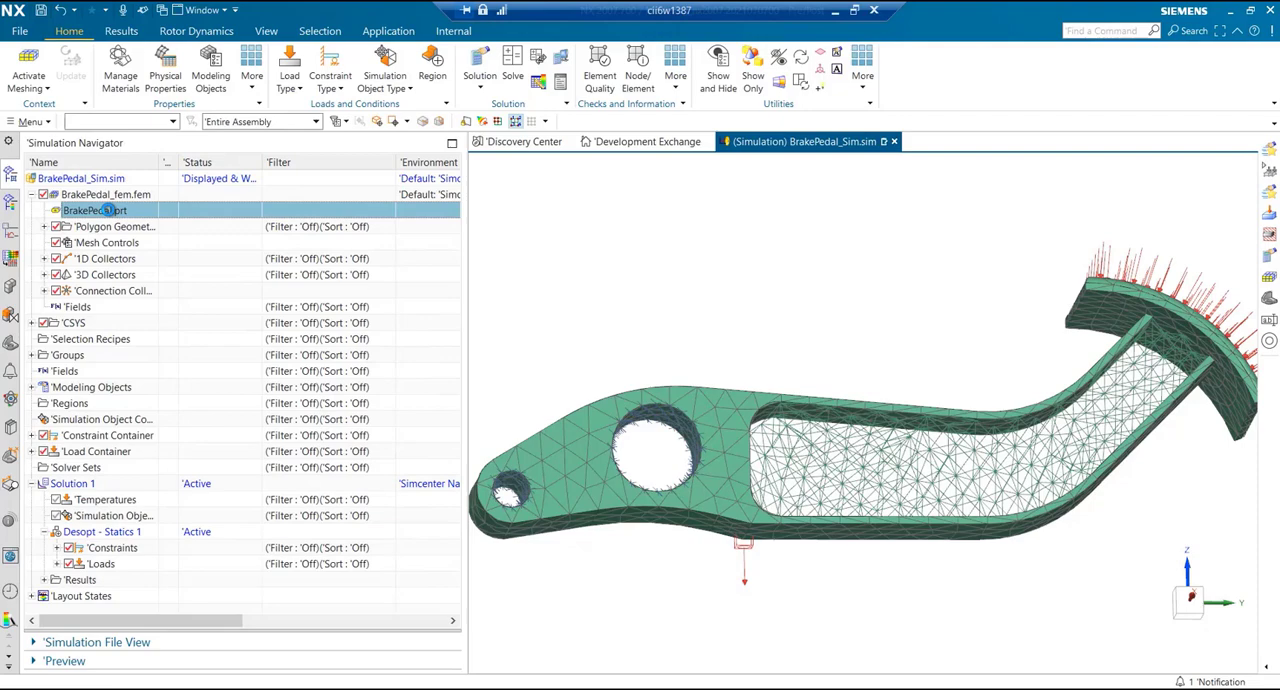
{"action": "double_click", "coordinate": [96, 210]}
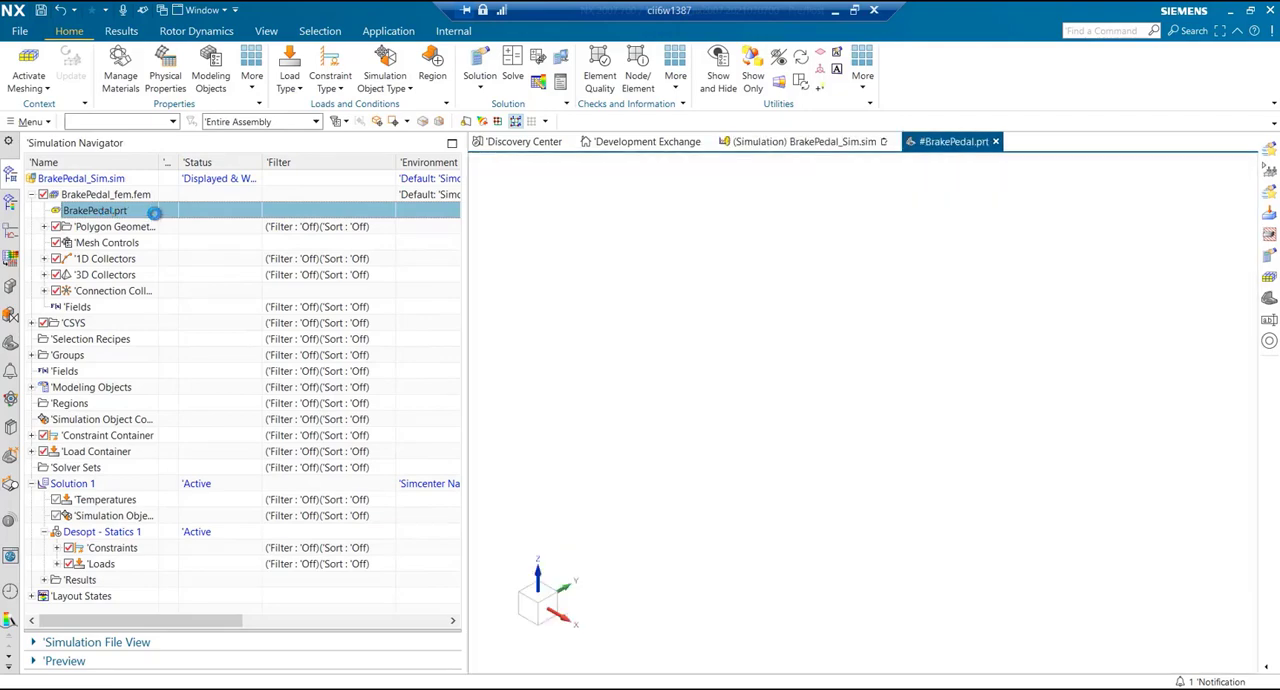
{"action": "double_click", "coordinate": [96, 212]}
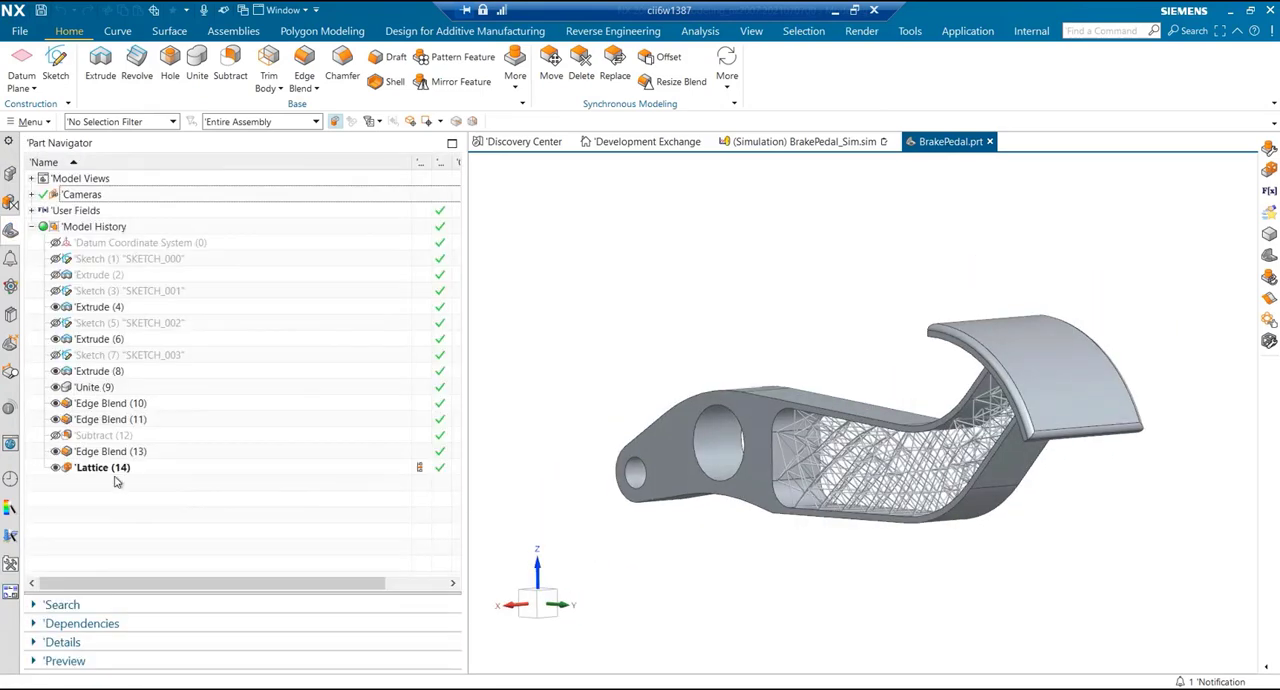
Import VariableField.fld via Import Fields on the Design for Additive Manufacturing tab
{"action": "left_click", "coordinate": [444, 32]}
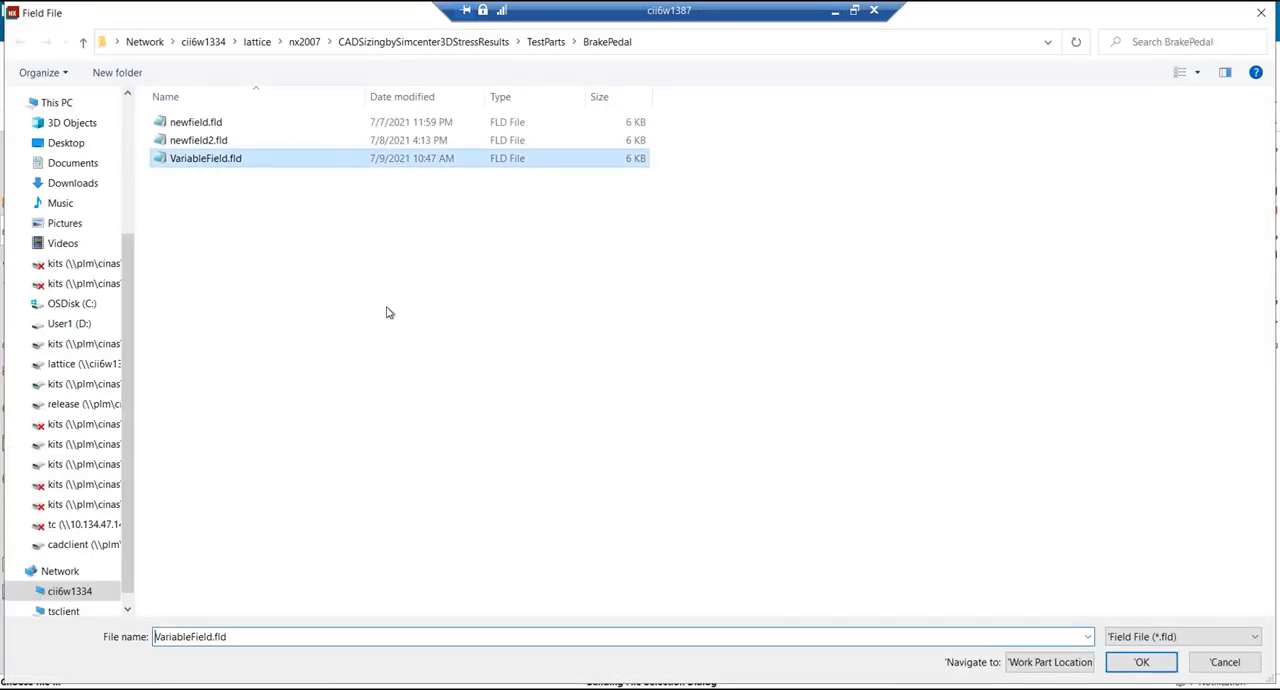
{"action": "left_click", "coordinate": [1148, 662]}
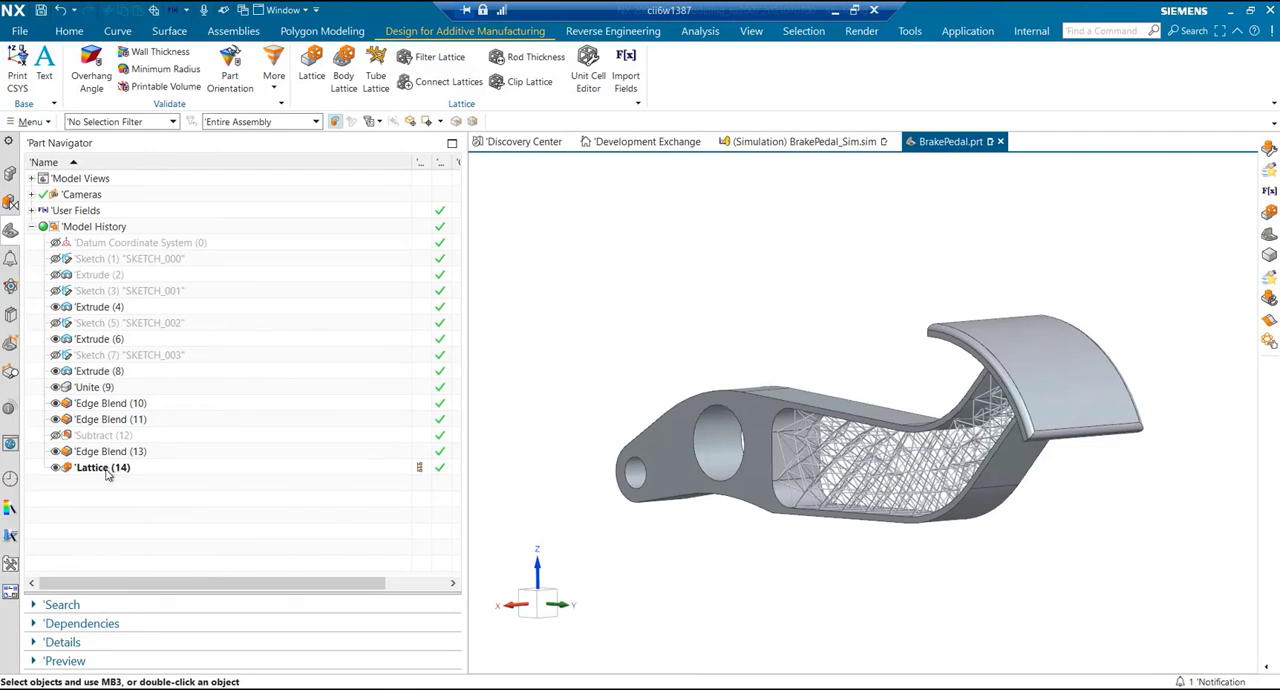
Set Lattice (14)'s rod diameter to the VariableField field and regenerate the struts
{"action": "left_click", "coordinate": [100, 468]}
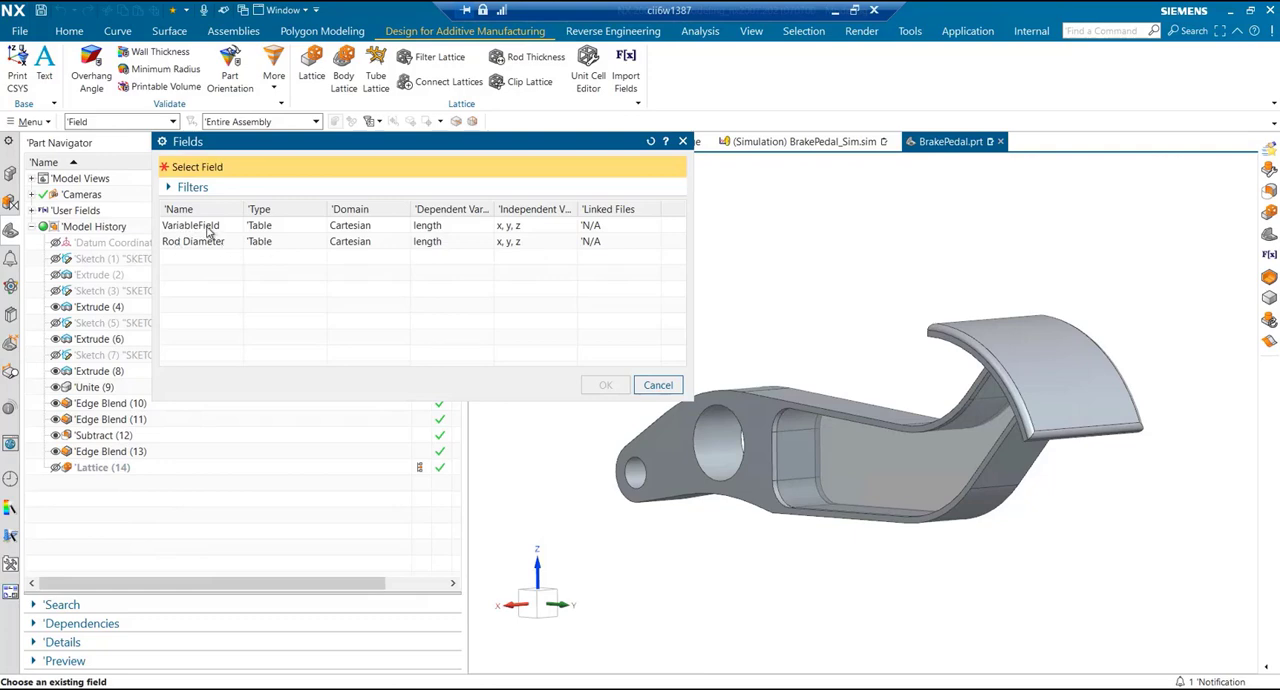
{"action": "left_click", "coordinate": [190, 224]}
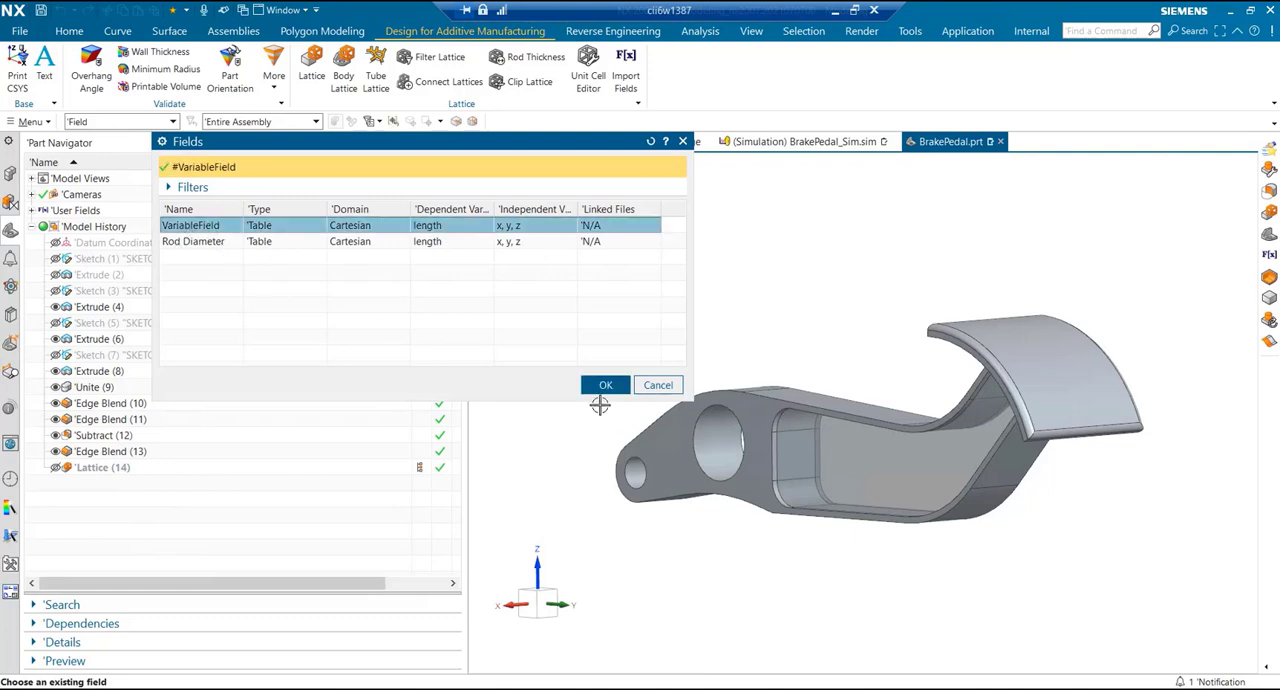
{"action": "left_click", "coordinate": [604, 384]}
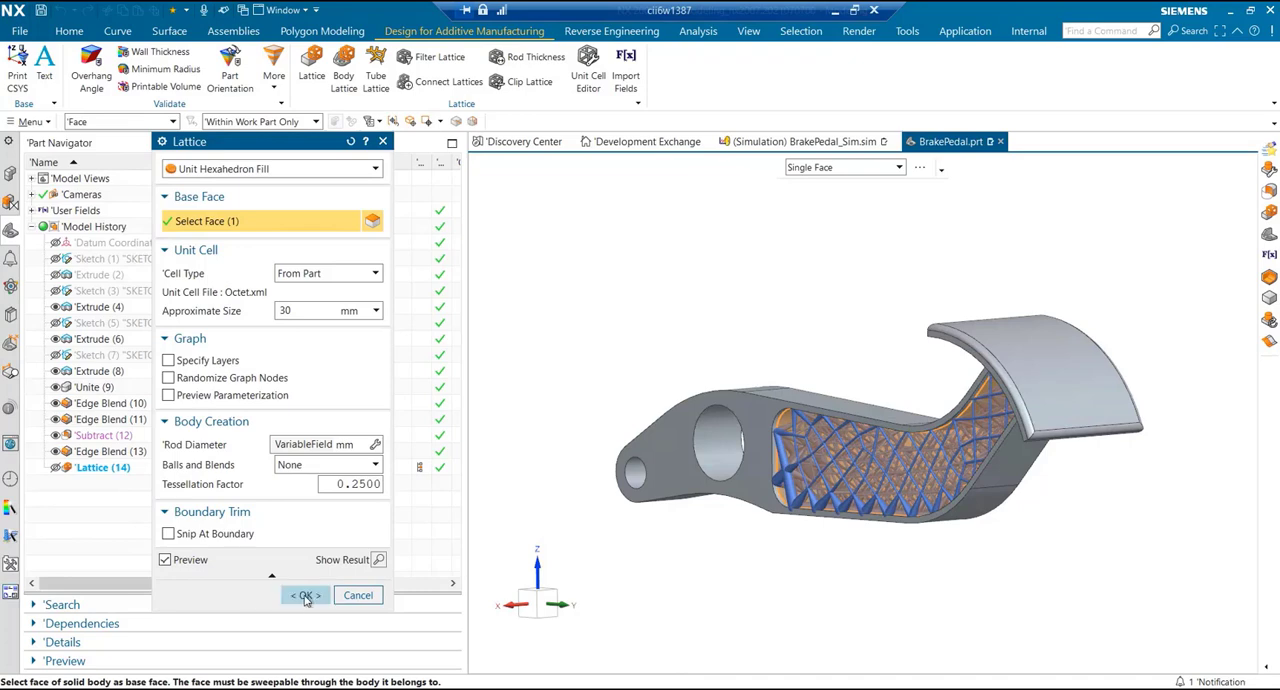
{"action": "left_click", "coordinate": [304, 596]}
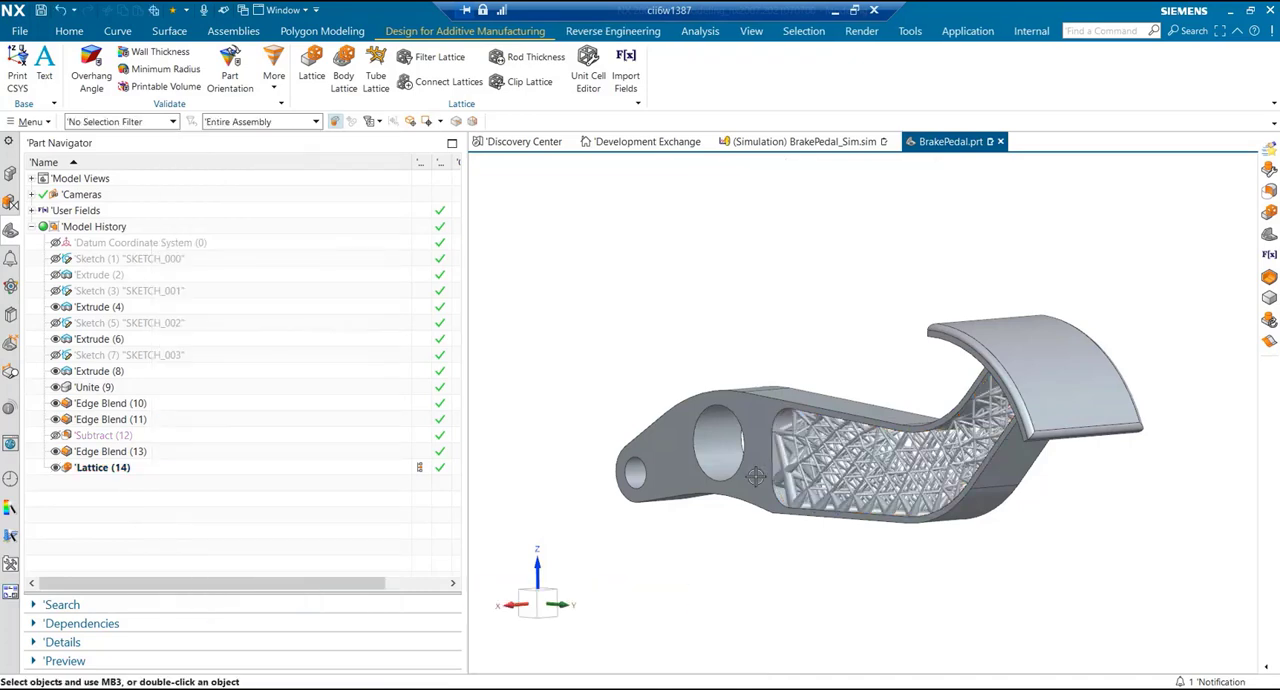
Show the brake pedal side-on to inspect the varying strut thickness through the arm
{"action": "left_click", "coordinate": [100, 468]}
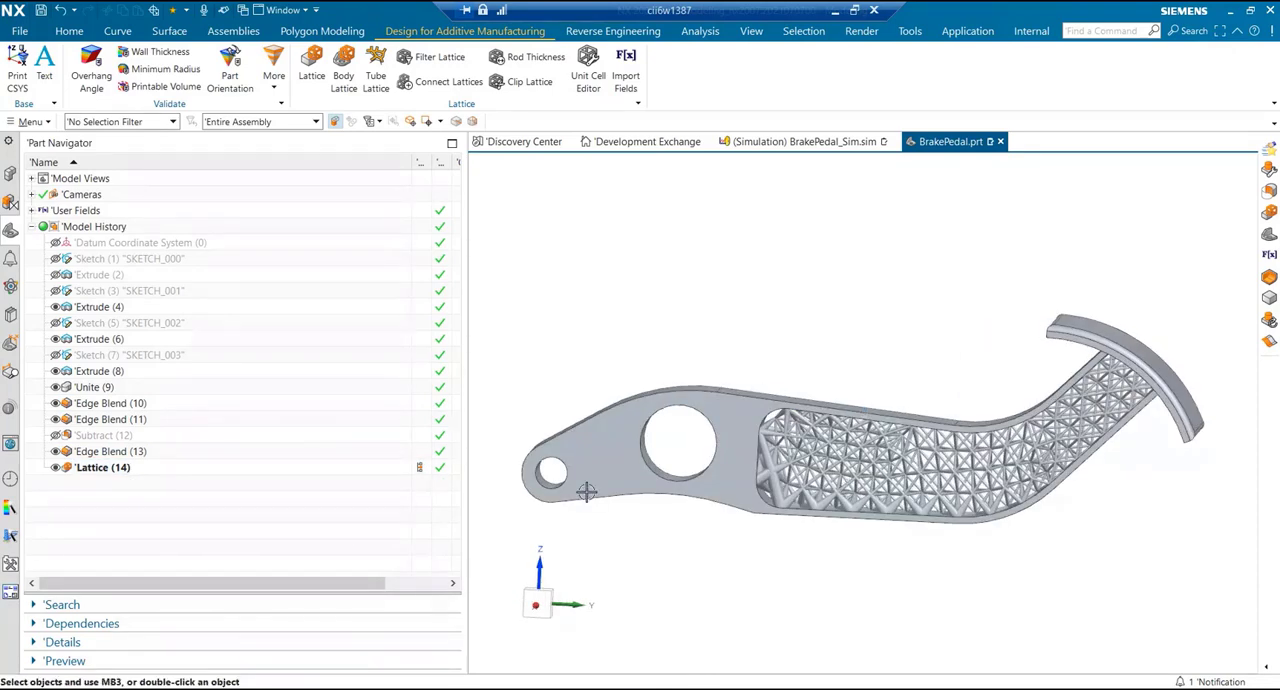
{"action": "mouse_move", "coordinate": [644, 460]}
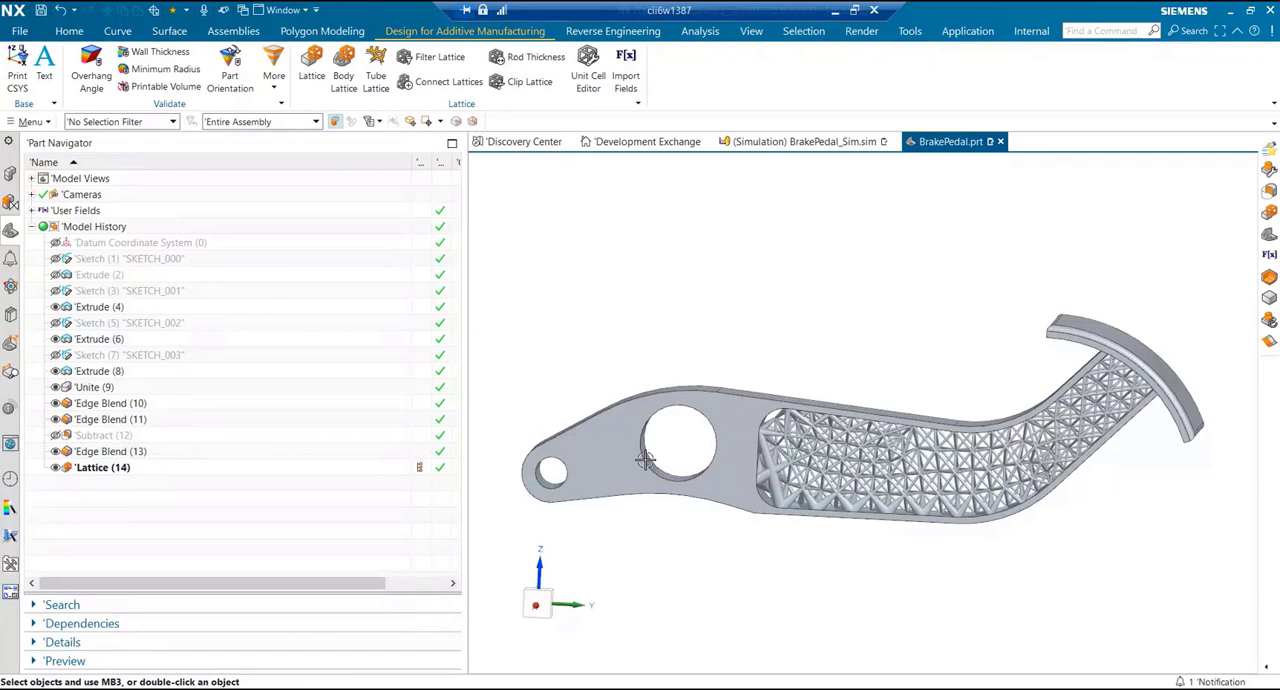
{"action": "mouse_move", "coordinate": [608, 610]}
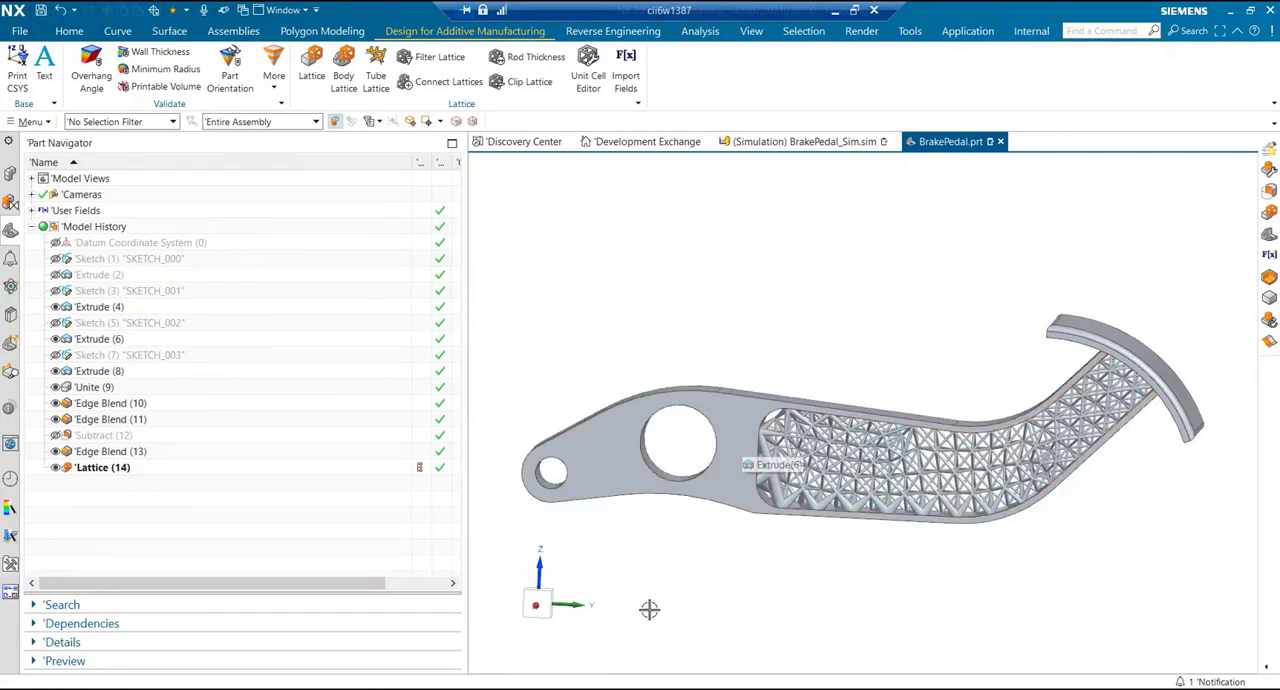
{"action": "mouse_move", "coordinate": [816, 376]}
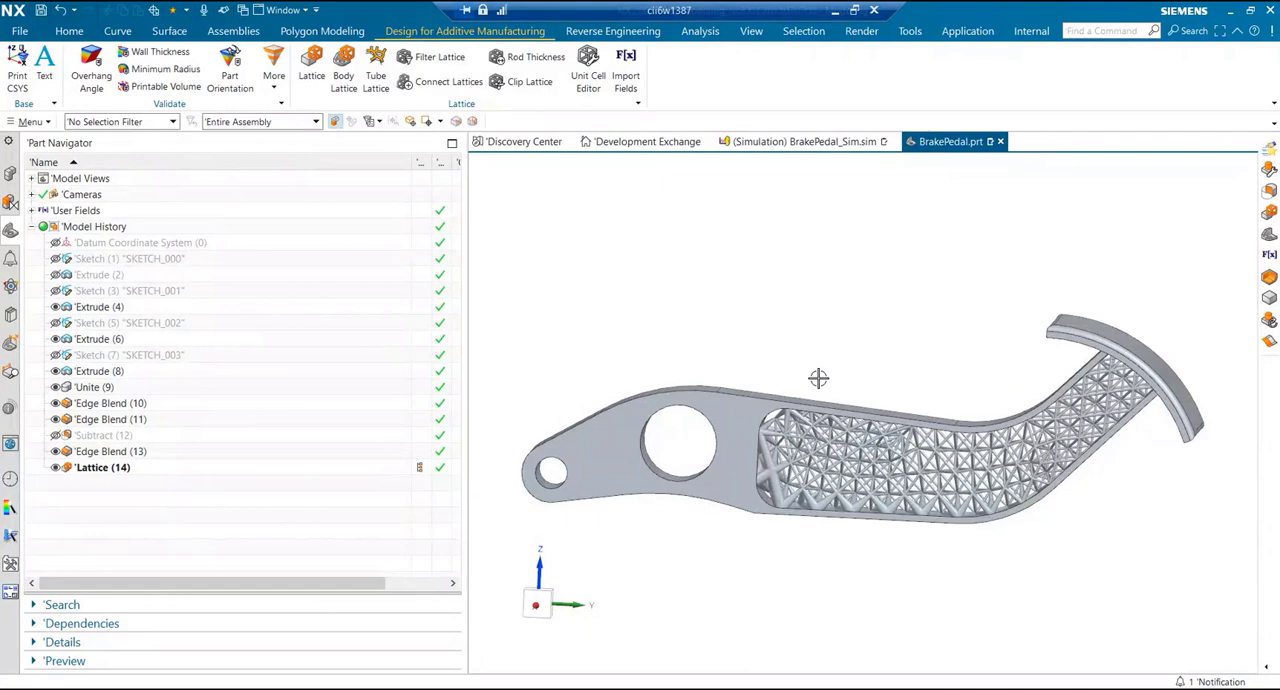
{"action": "mouse_move", "coordinate": [790, 332]}
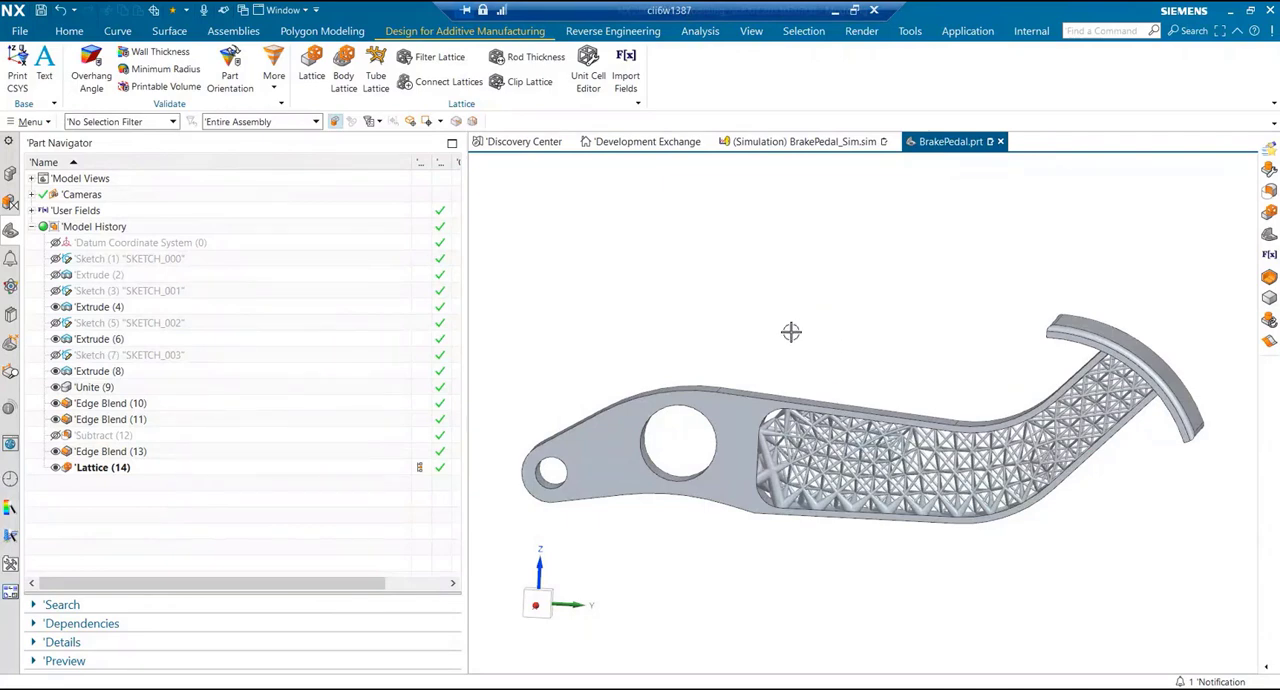